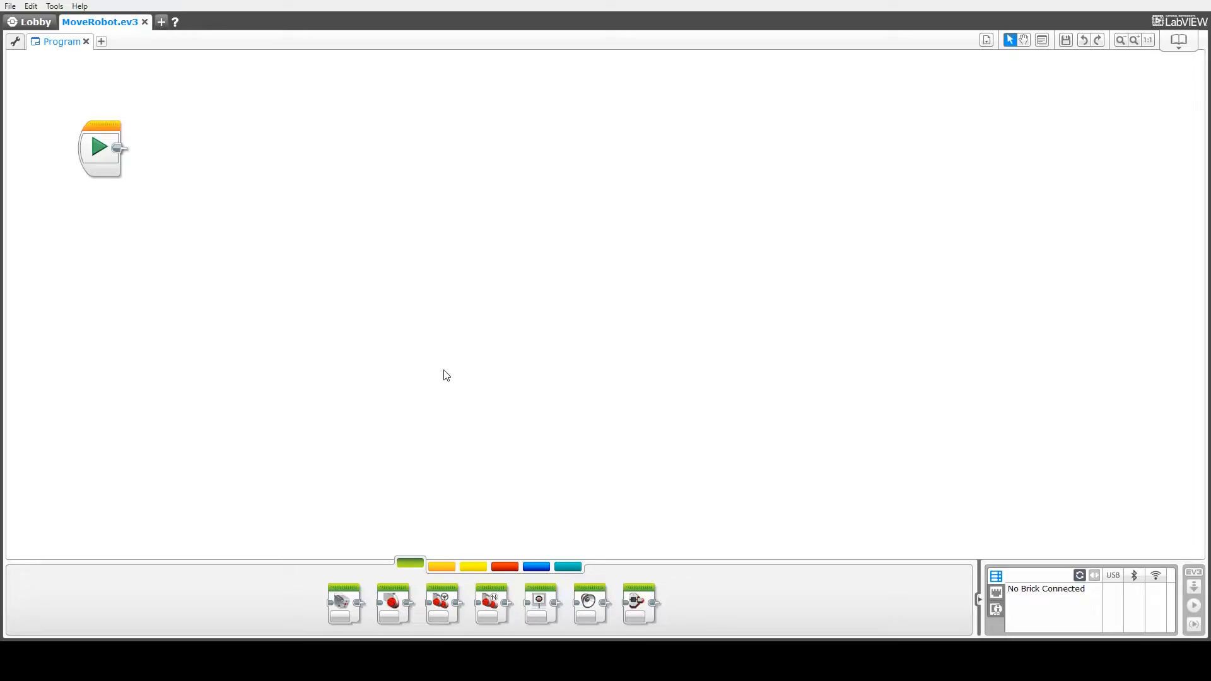
pyautogui.moveTo(421, 324)
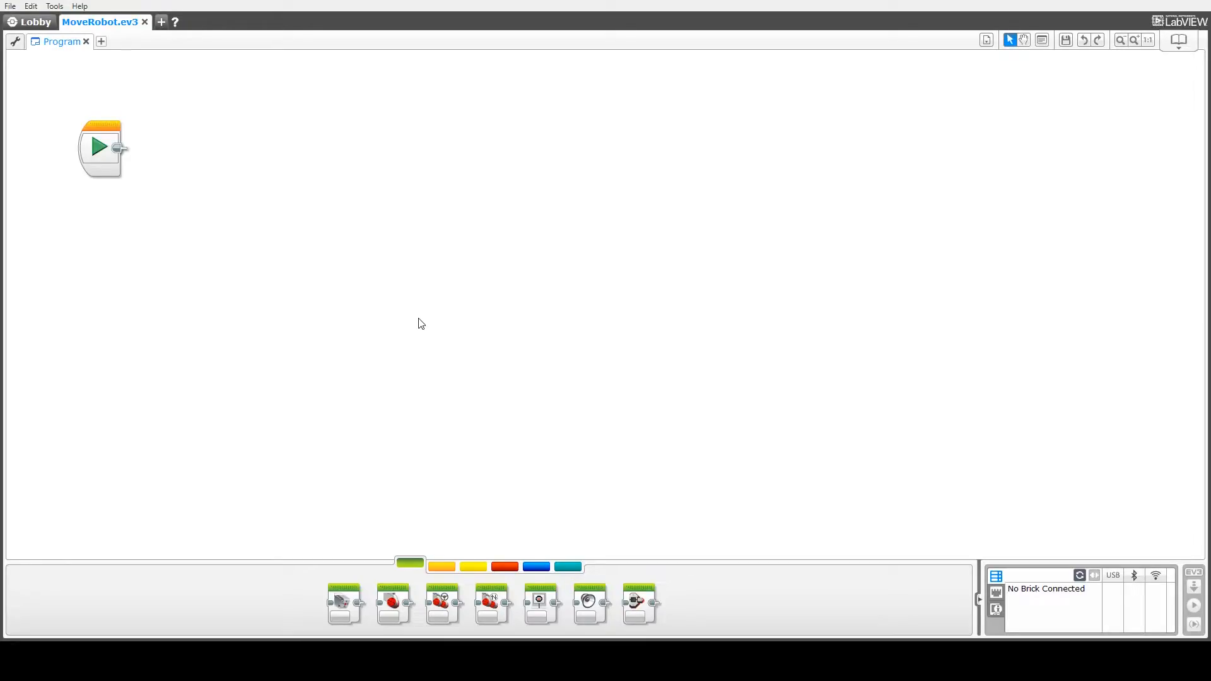
pyautogui.moveTo(431, 405)
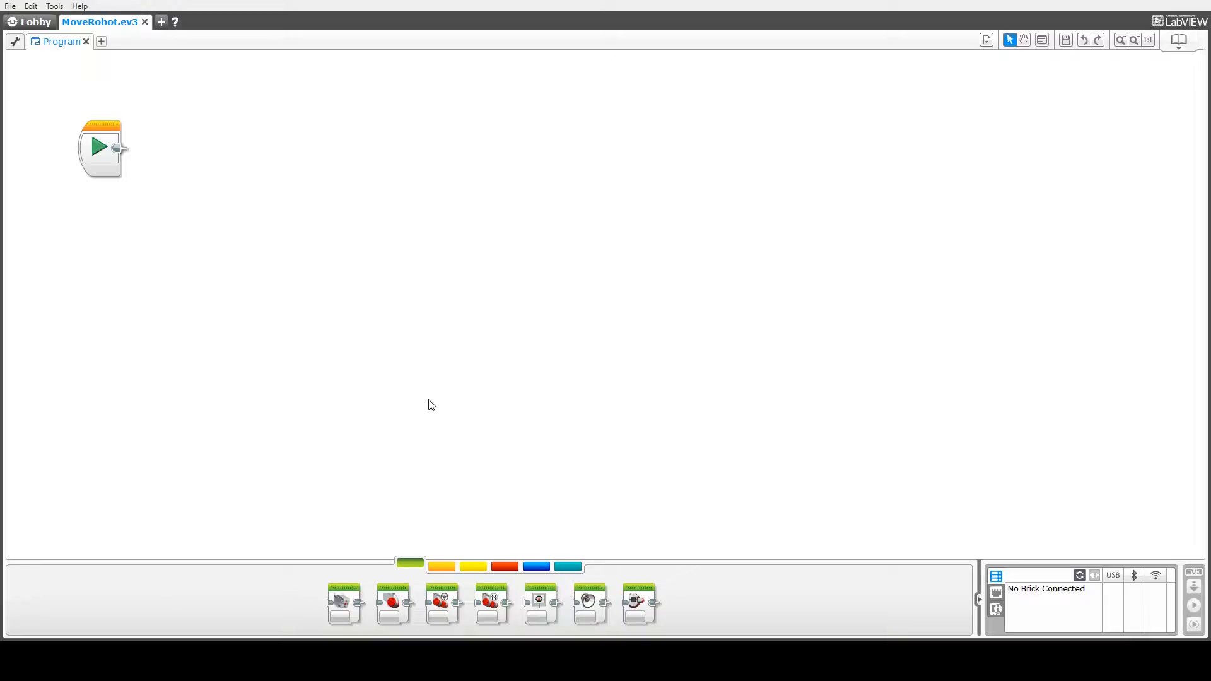
# Place a Move Tank block from the Action palette and snap it onto the Start block, speeds 50 and 50
pyautogui.moveTo(492, 604); pyautogui.dragTo(247, 190)
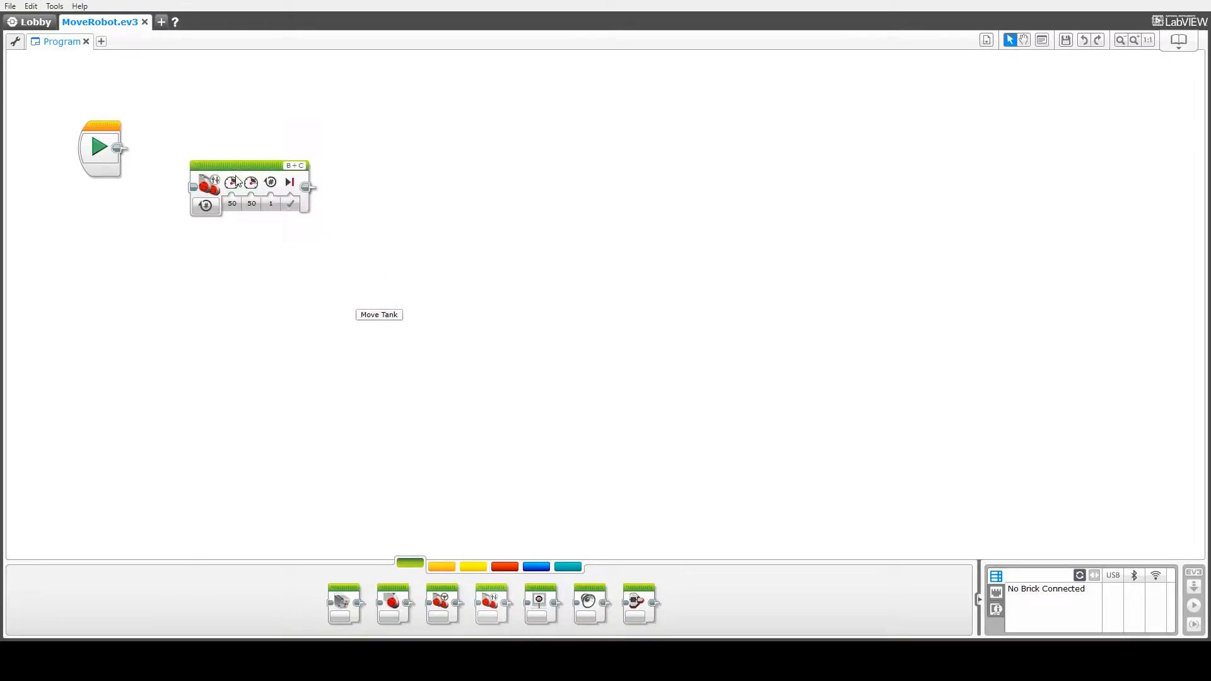
pyautogui.moveTo(247, 185); pyautogui.dragTo(162, 147)
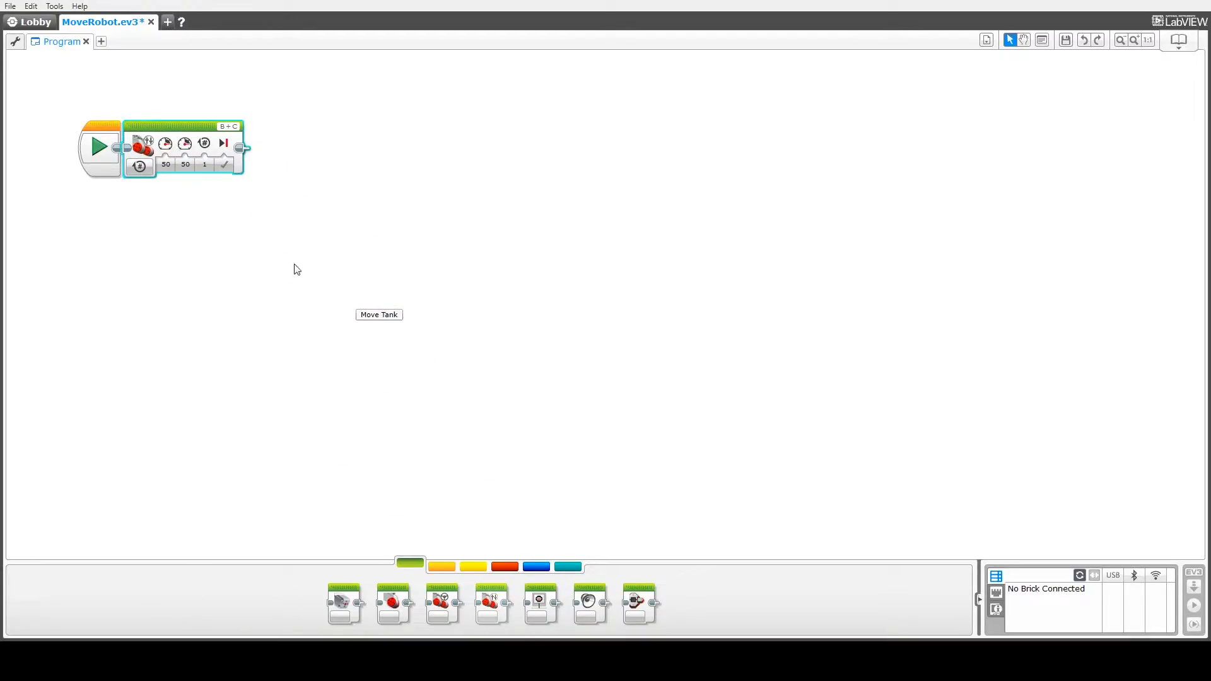
pyautogui.click(184, 164)
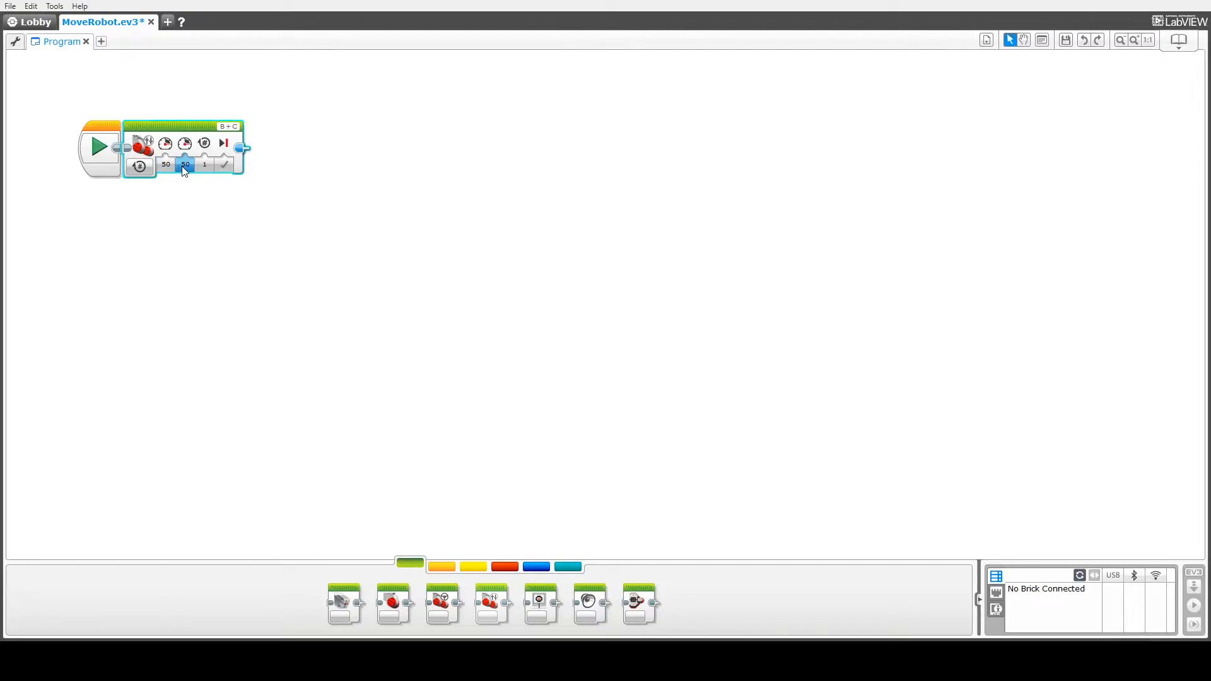
pyautogui.click(505, 567)
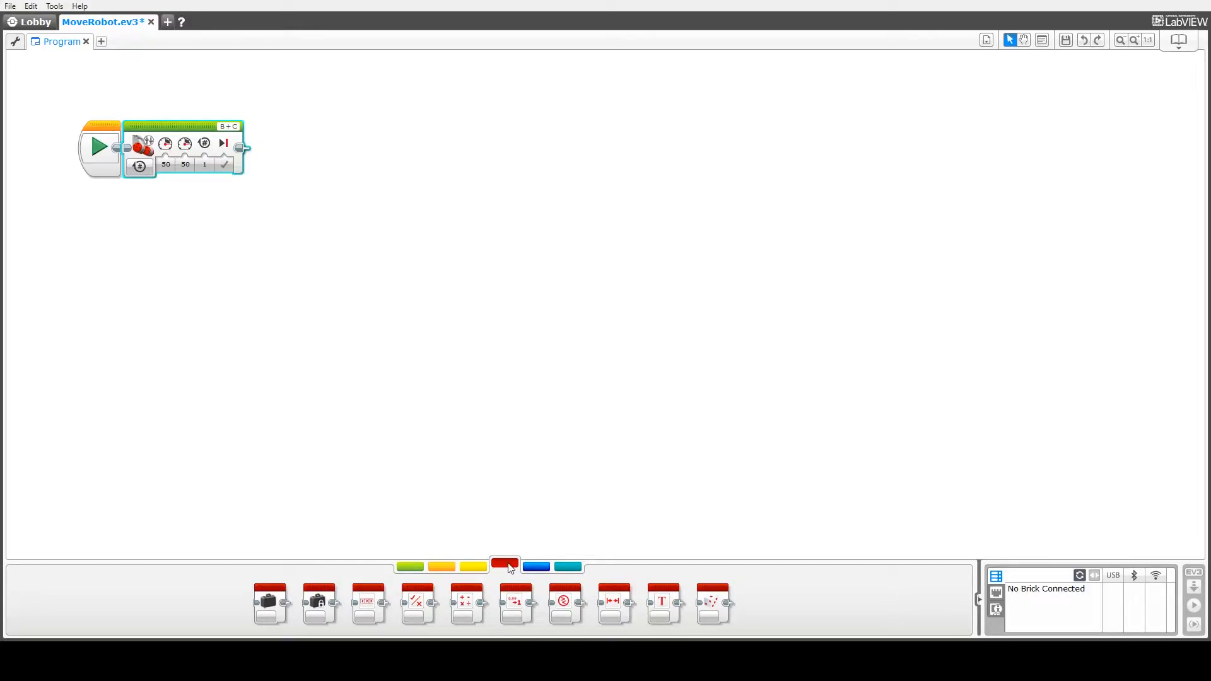
pyautogui.moveTo(270, 603)
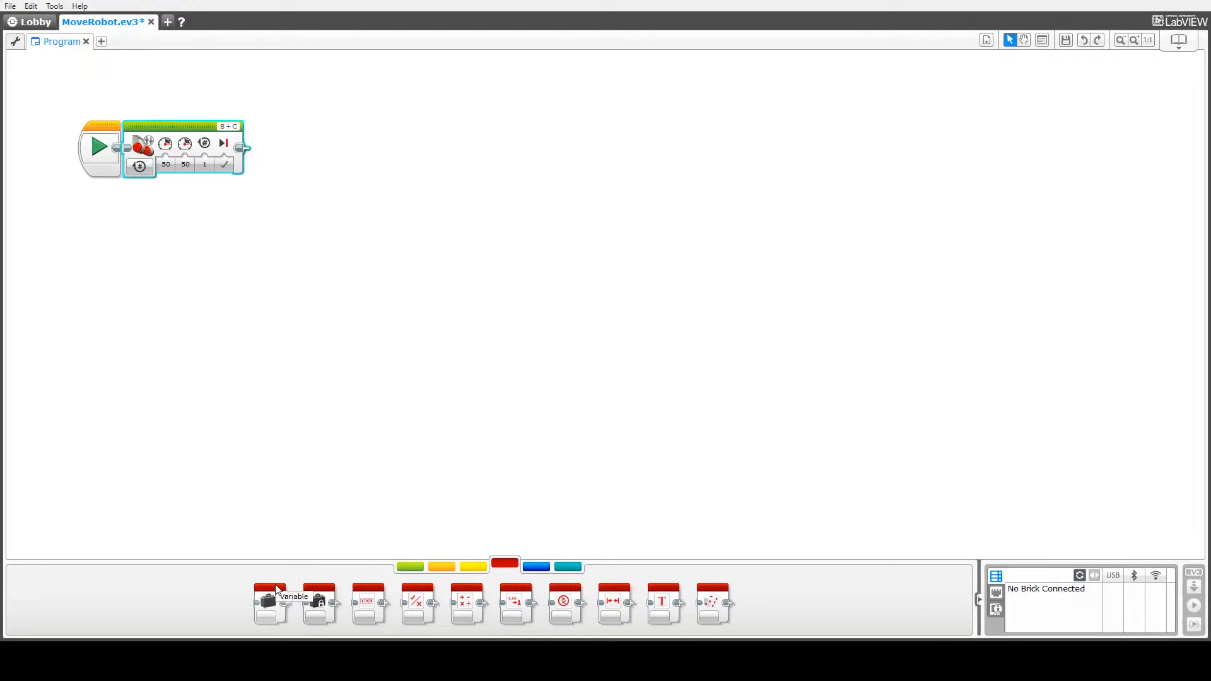
# Place a Variable block from the Data palette between Start and Move Tank
pyautogui.moveTo(269, 603); pyautogui.dragTo(178, 182)
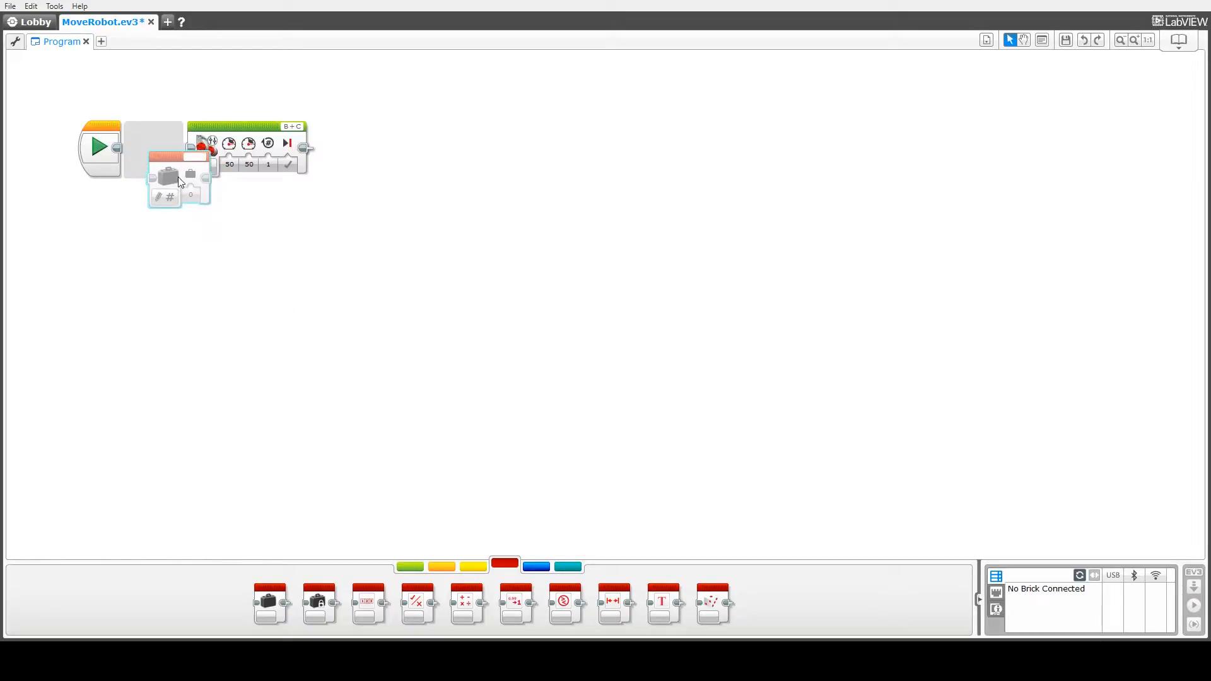
pyautogui.moveTo(178, 182); pyautogui.dragTo(154, 146)
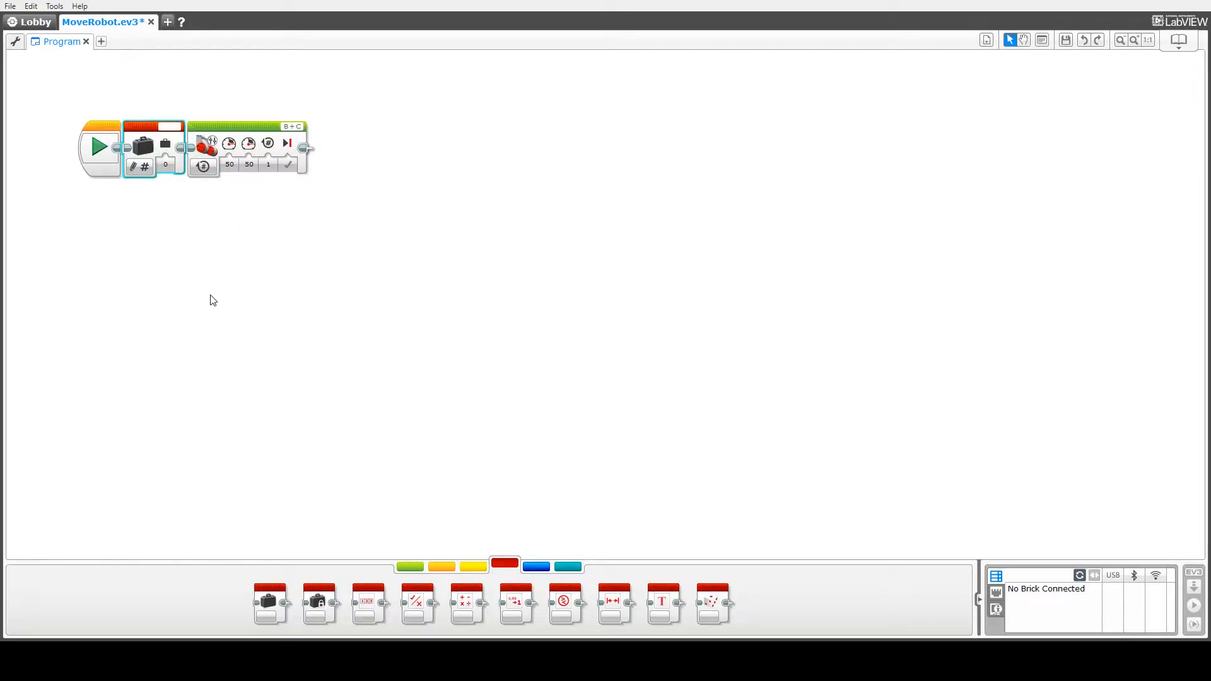
pyautogui.moveTo(141, 167)
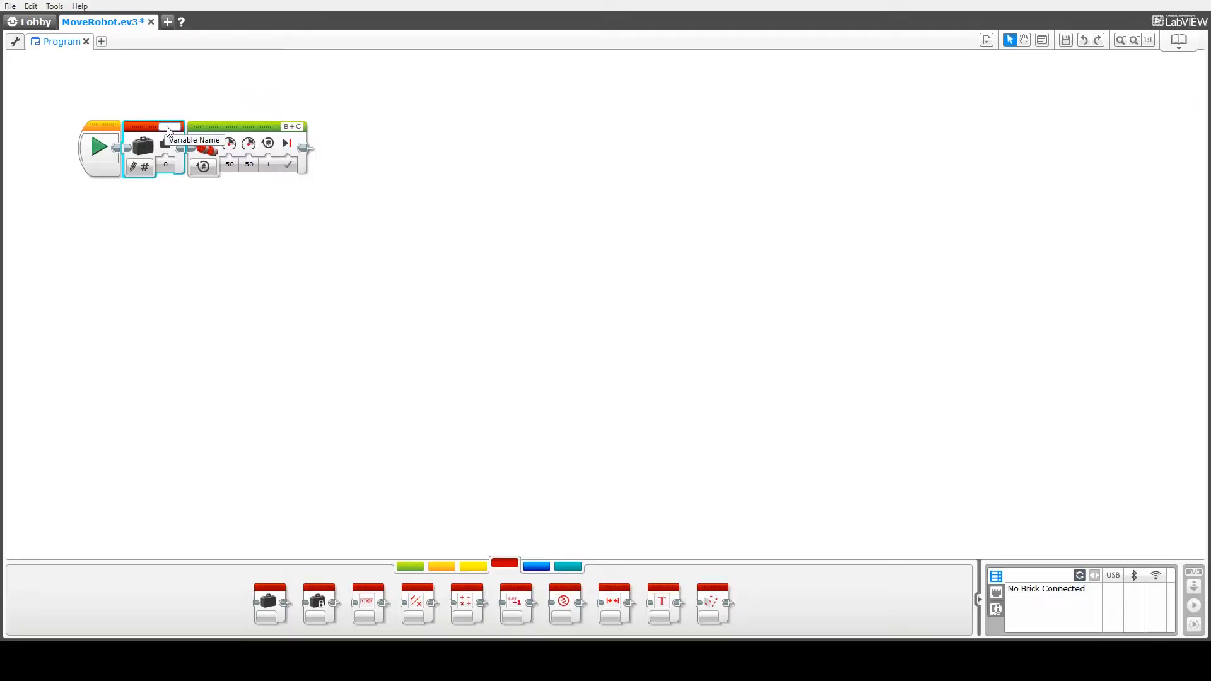
pyautogui.moveTo(15, 40)
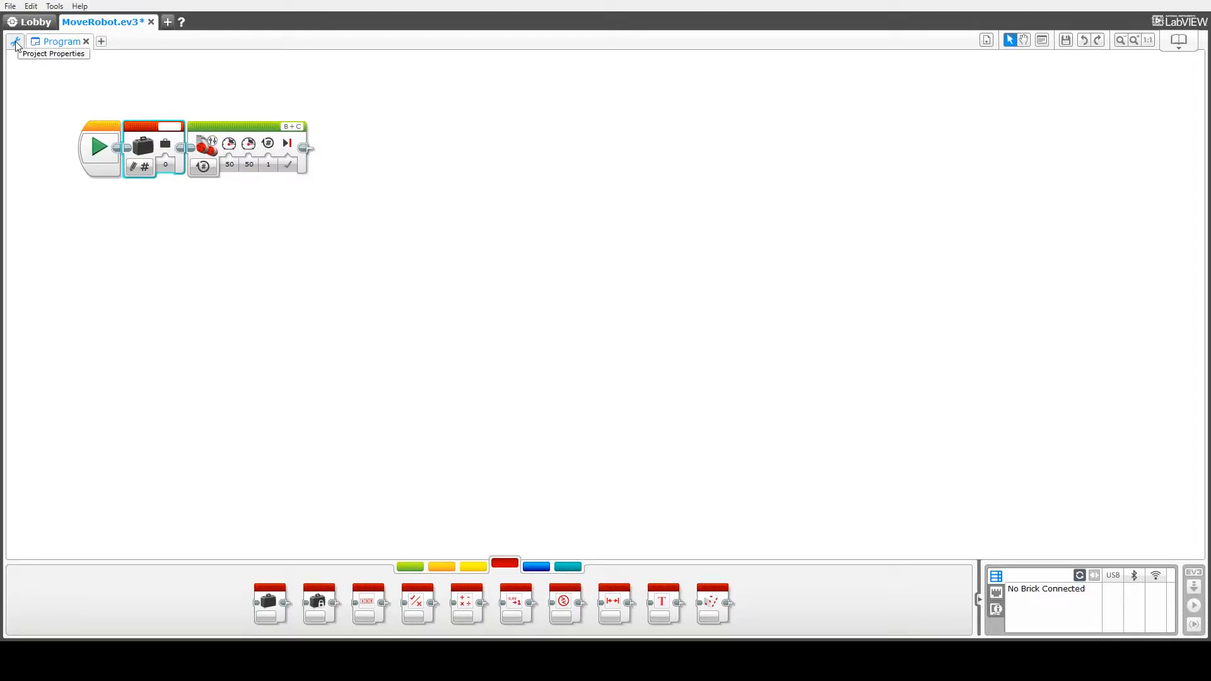
# In Project Properties > Variables, add a Numeric variable named Power and confirm
pyautogui.click(16, 40)
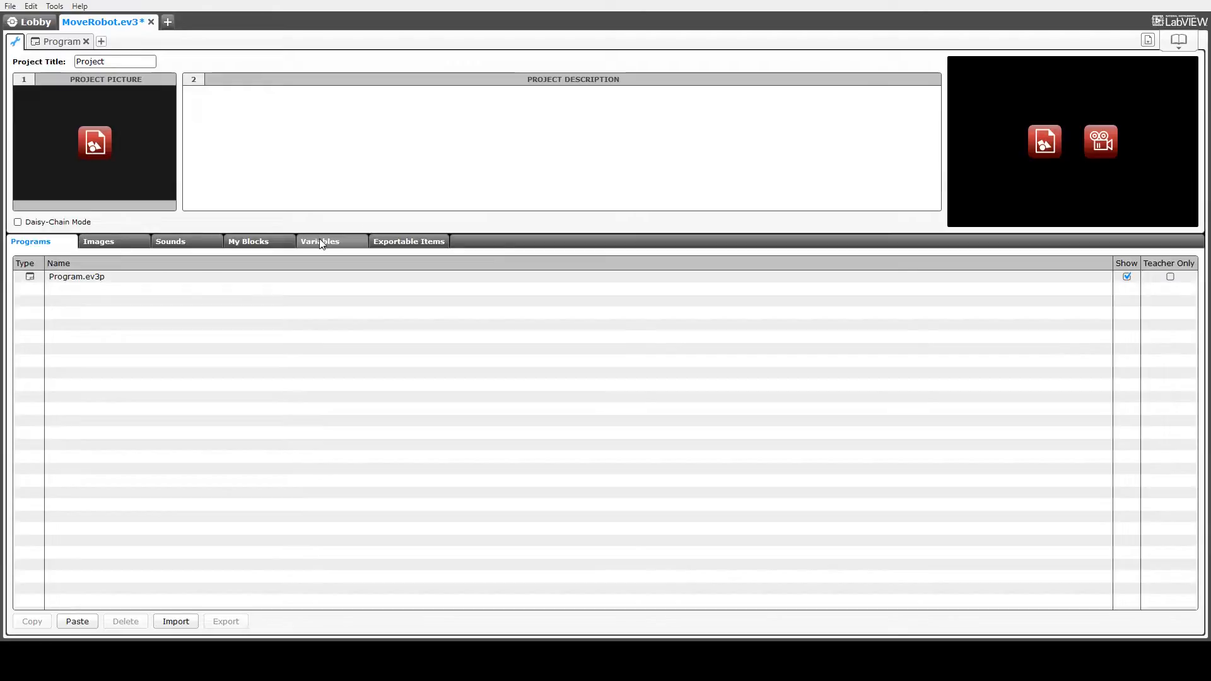
pyautogui.click(319, 241)
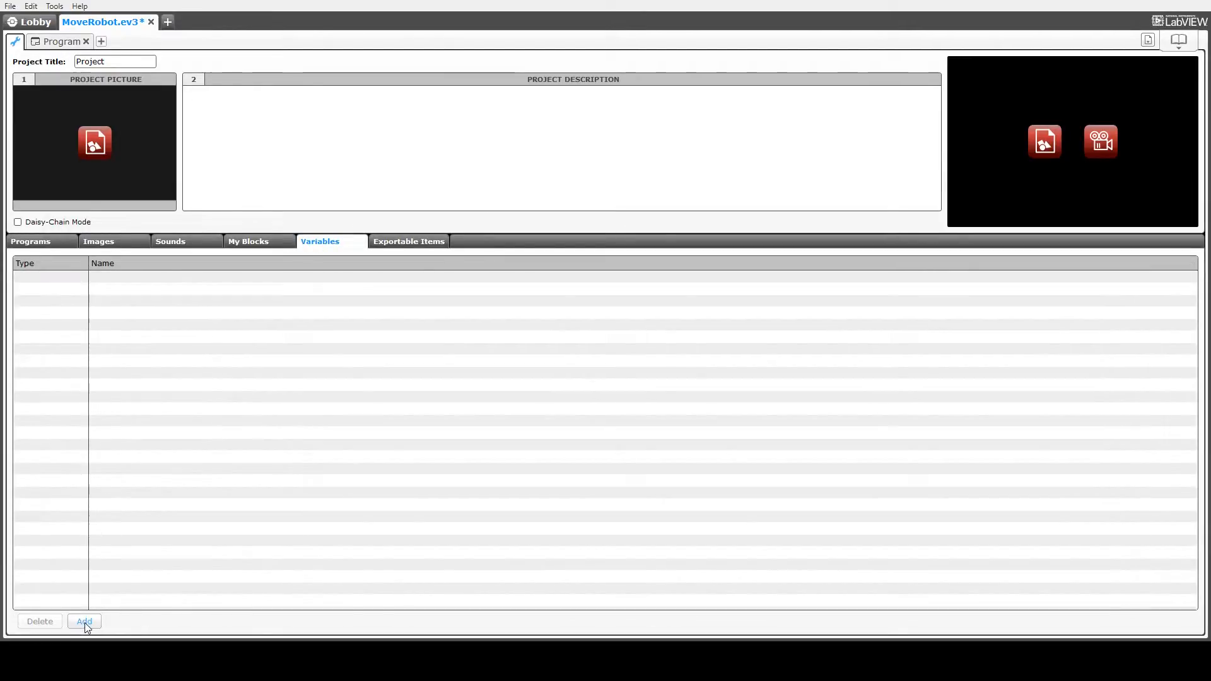
pyautogui.click(83, 621)
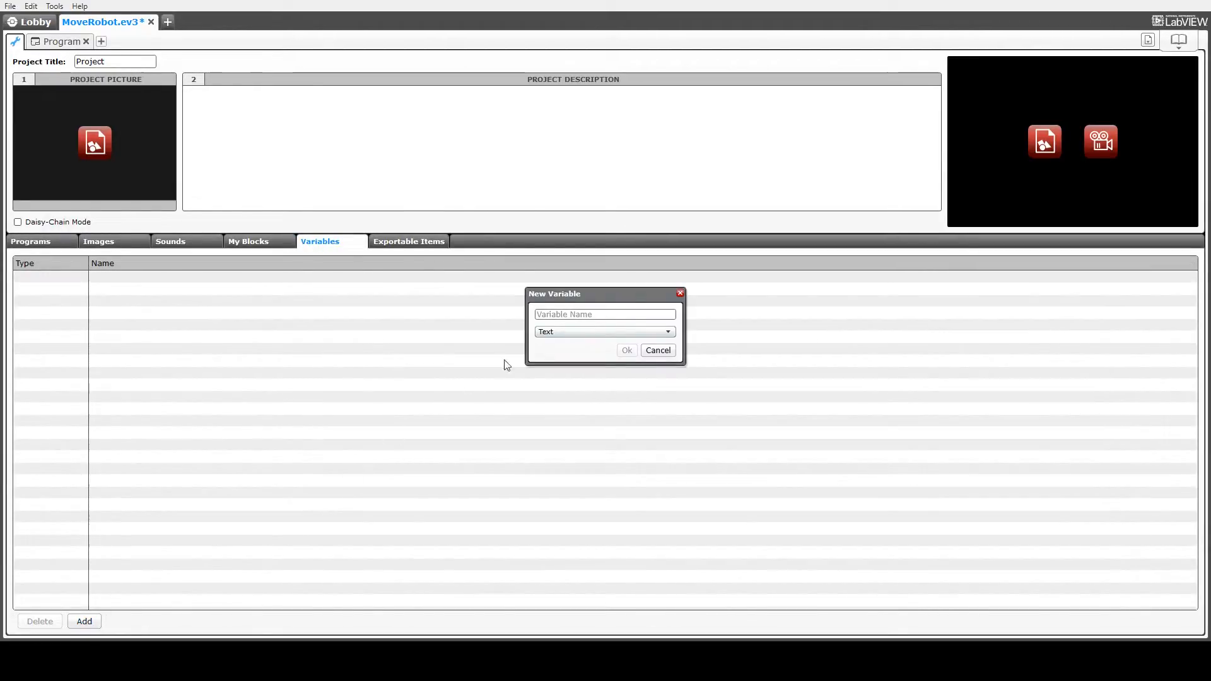
pyautogui.write('P')
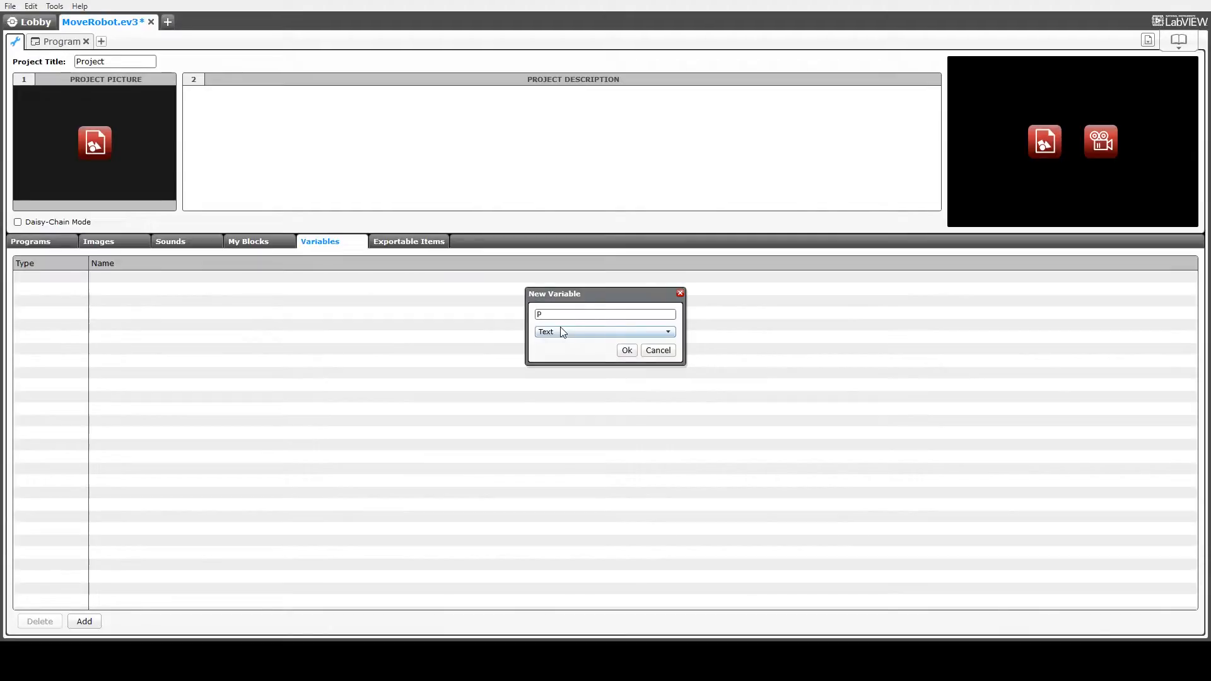
pyautogui.write('ower')
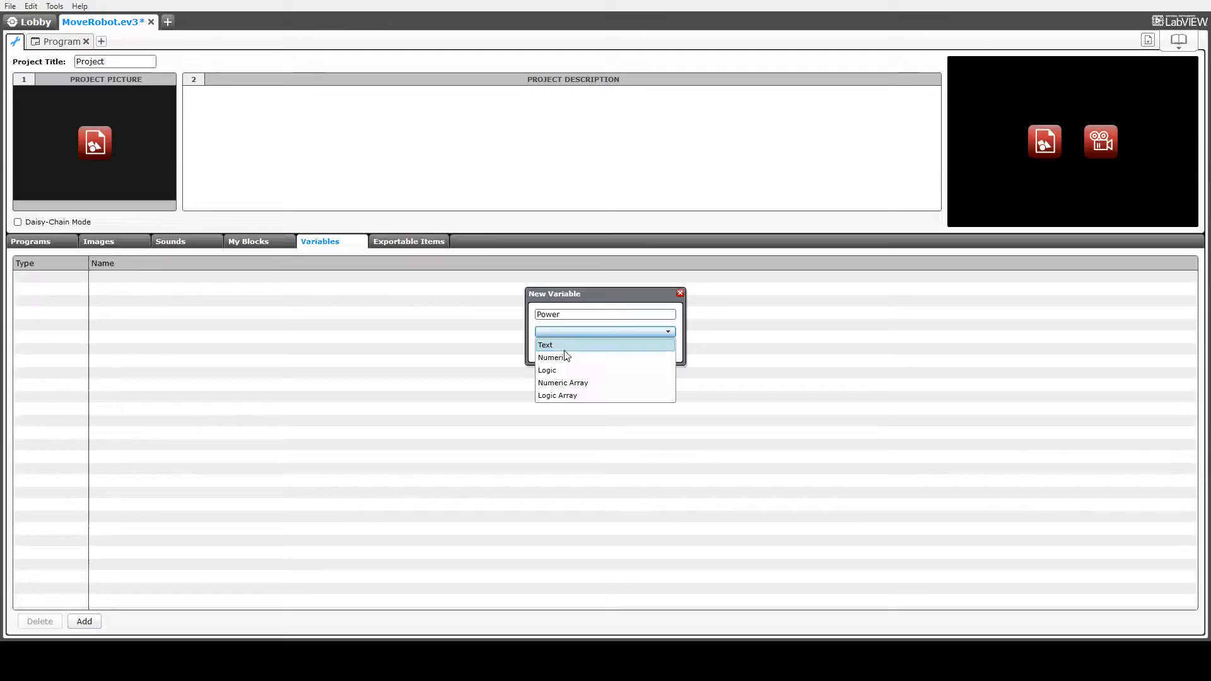
pyautogui.moveTo(564, 357)
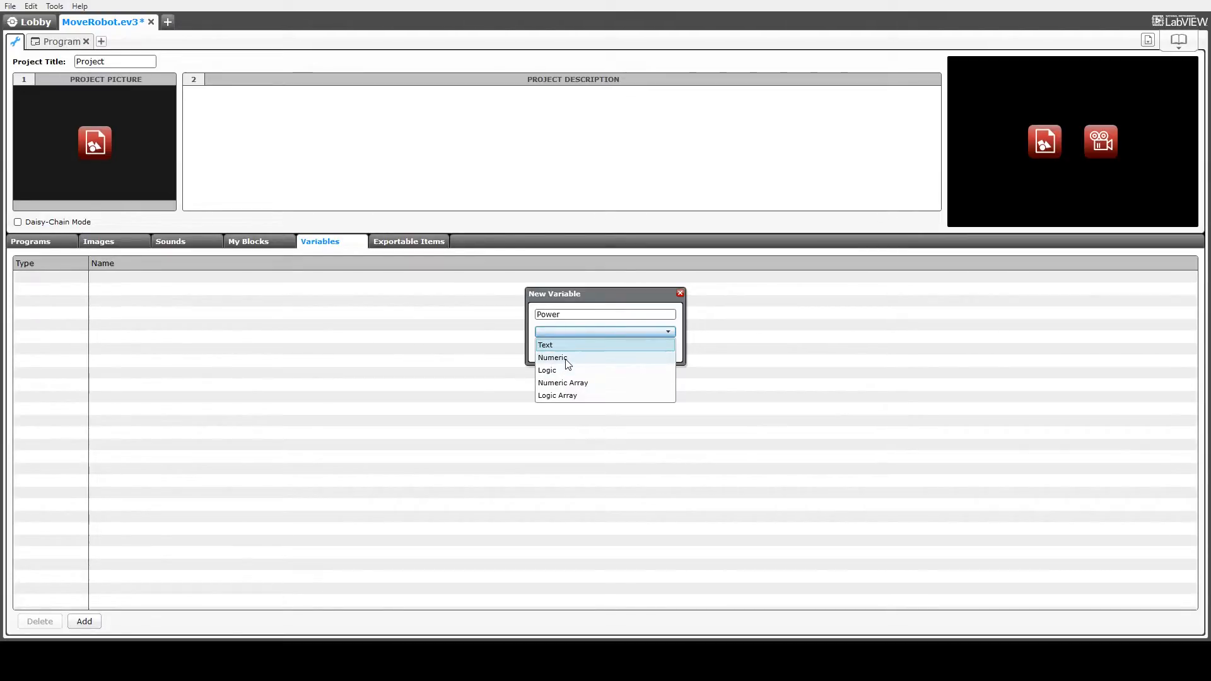
pyautogui.click(552, 357)
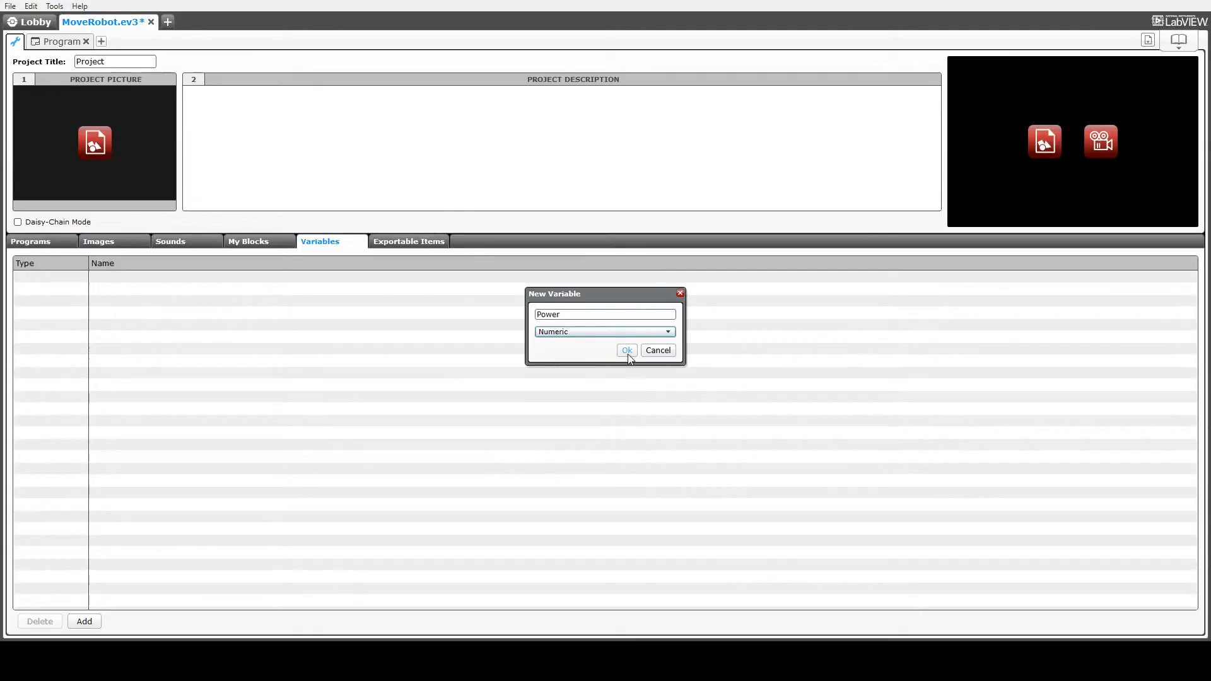
pyautogui.click(626, 350)
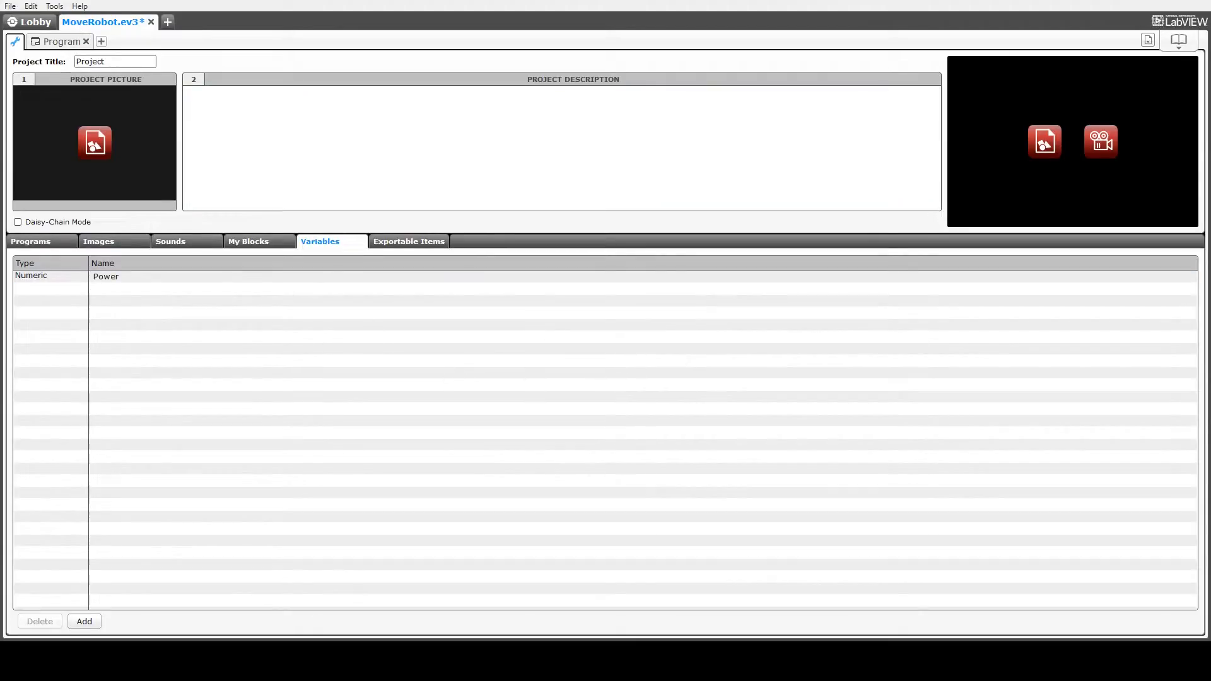
pyautogui.click(61, 40)
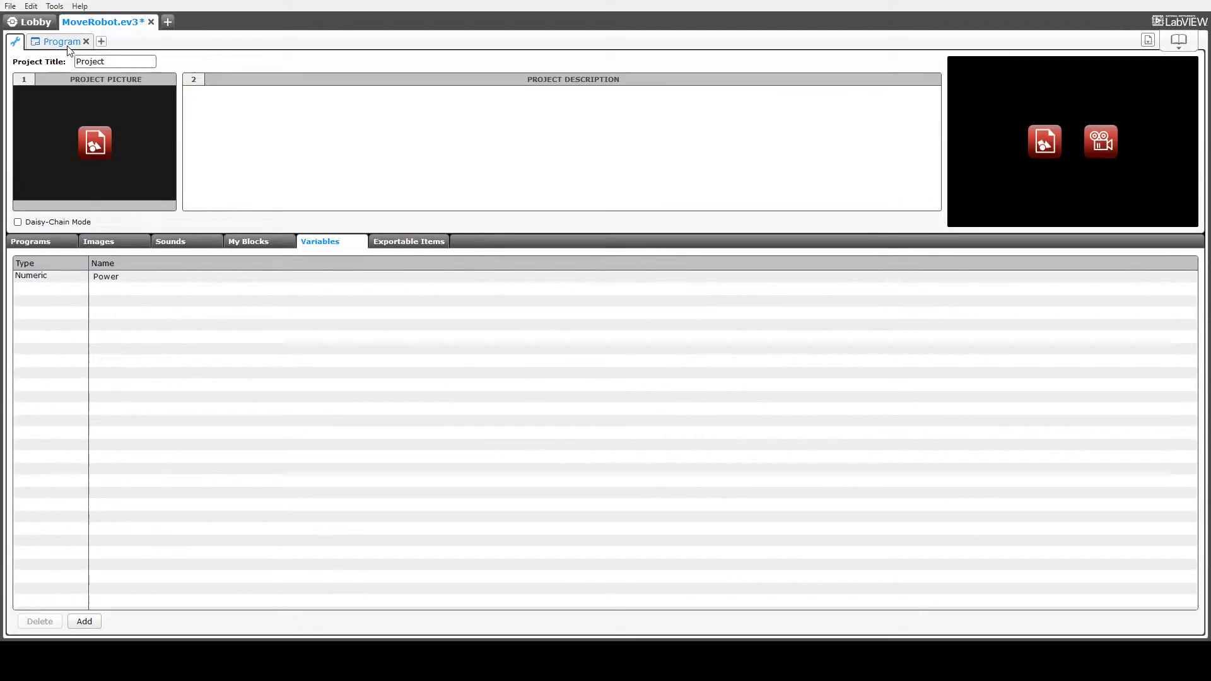
# Back on the program canvas, set the Variable block to write 40 into Power
pyautogui.click(60, 40)
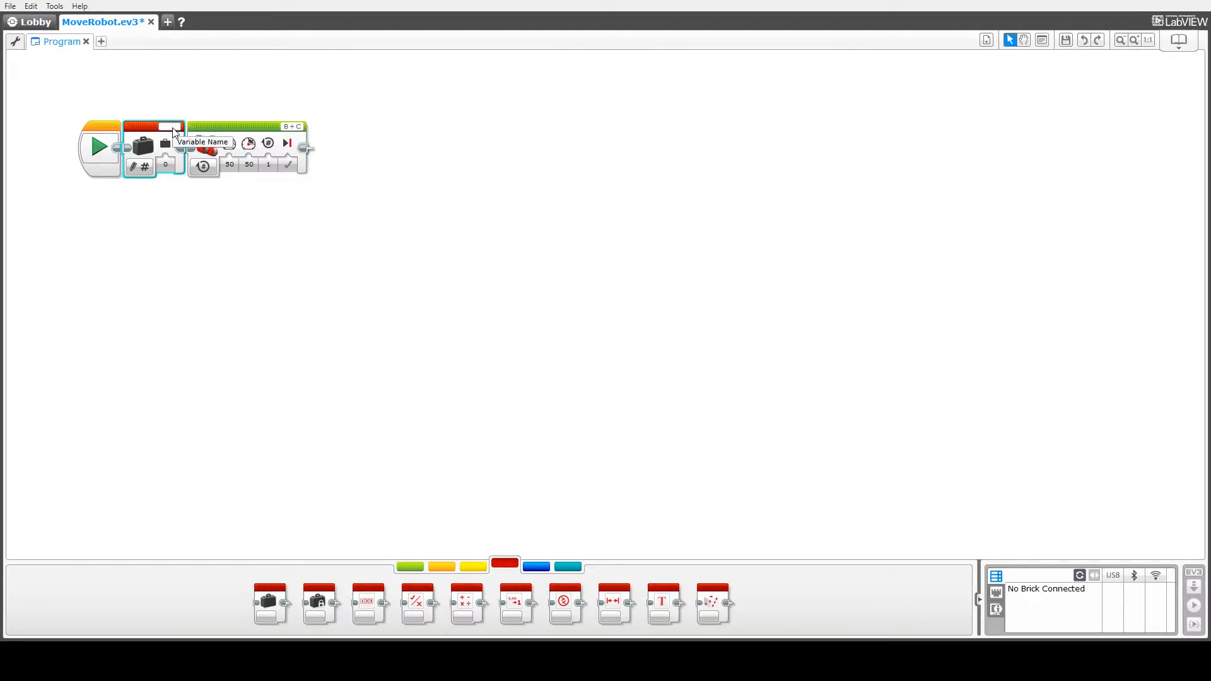
pyautogui.click(174, 128)
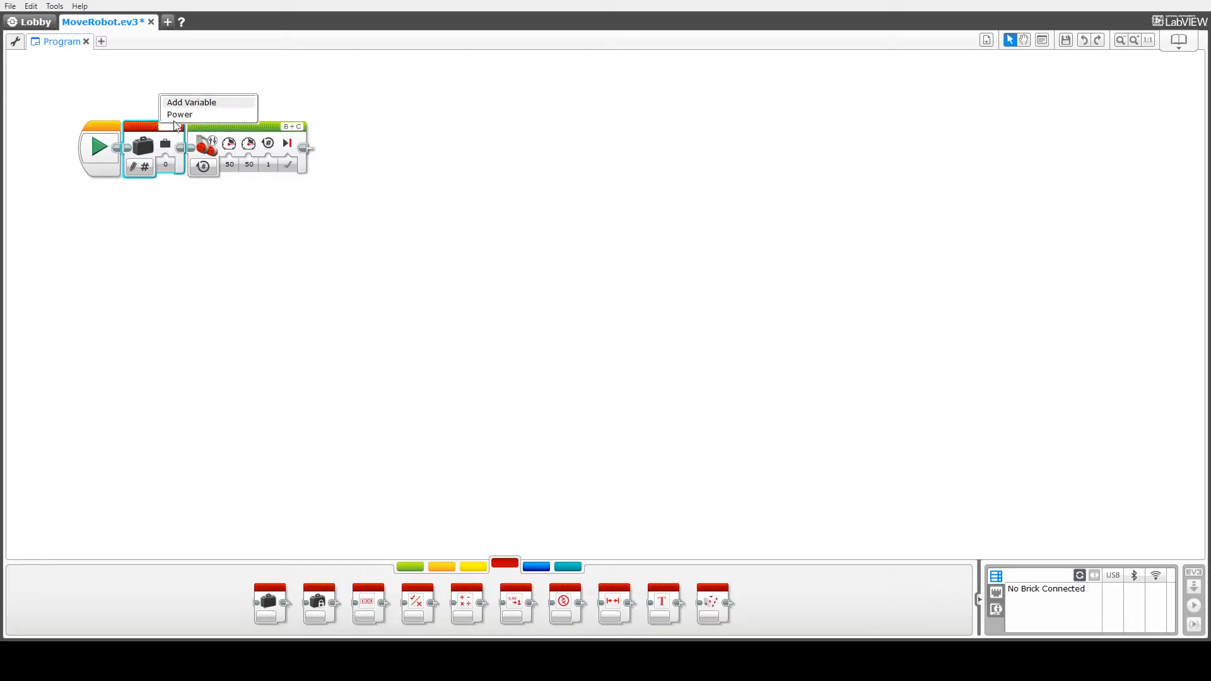
pyautogui.moveTo(180, 115)
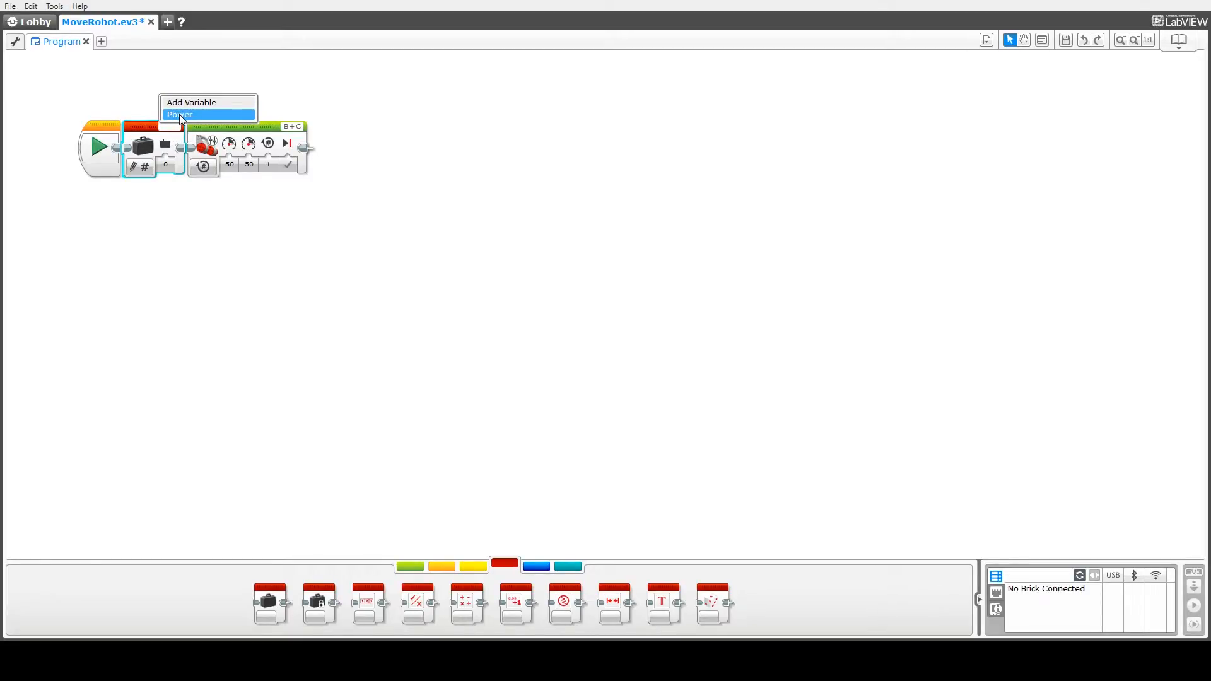
pyautogui.click(179, 115)
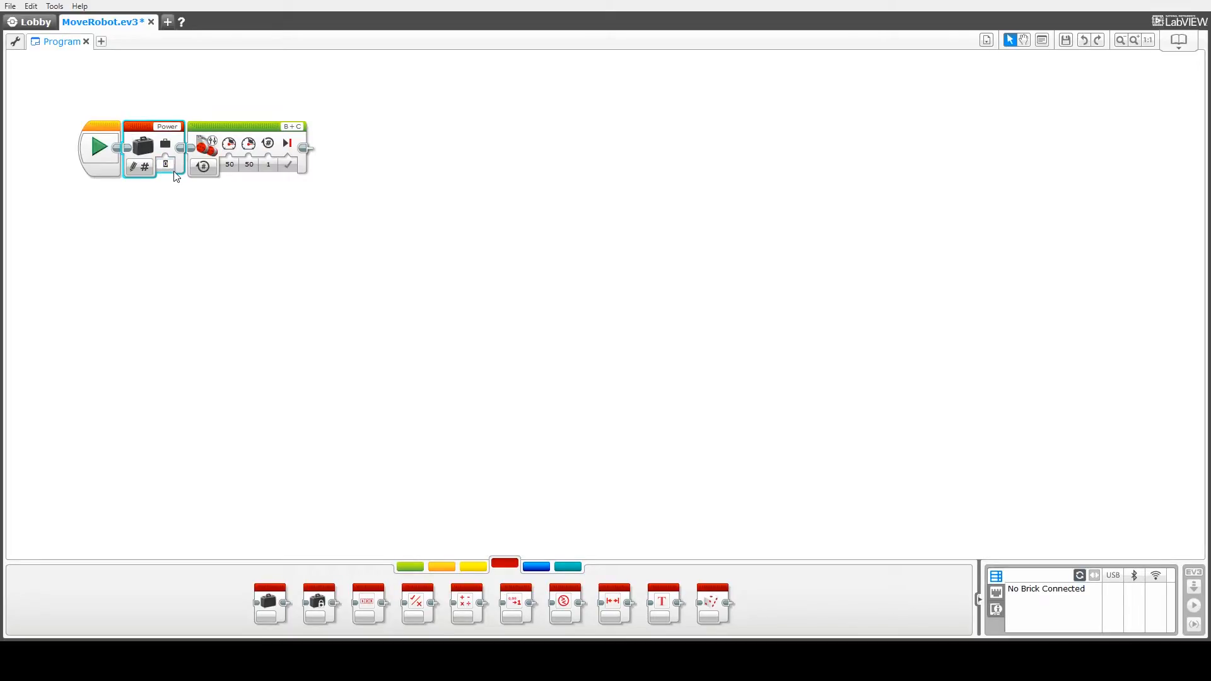
pyautogui.write('40')
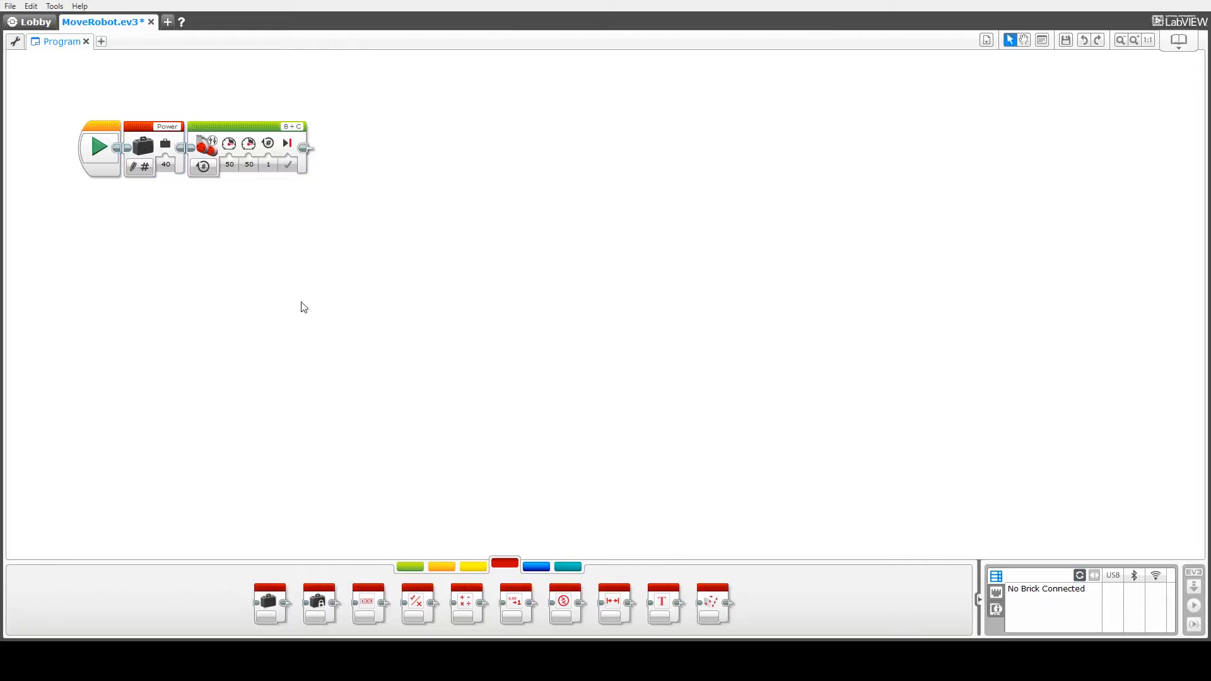
pyautogui.moveTo(286, 585)
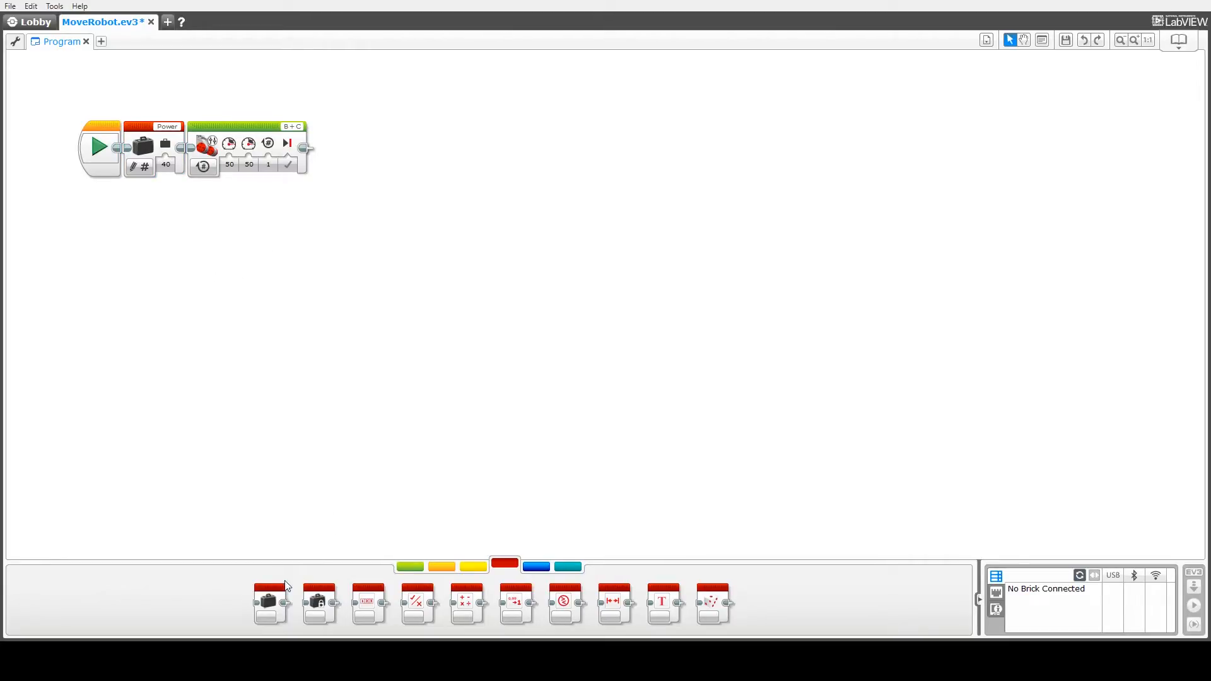
pyautogui.moveTo(154, 159)
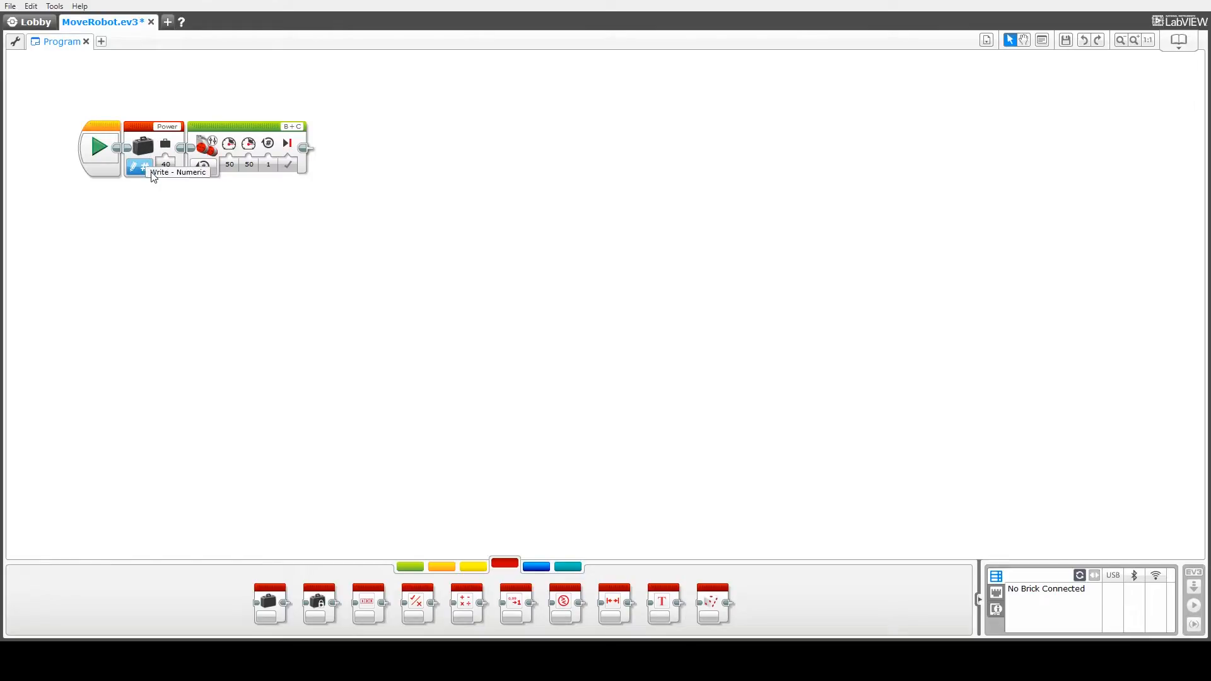
# Add a second Power block in Read > Numeric mode and wire its output into the Move Tank power inputs
pyautogui.click(142, 166)
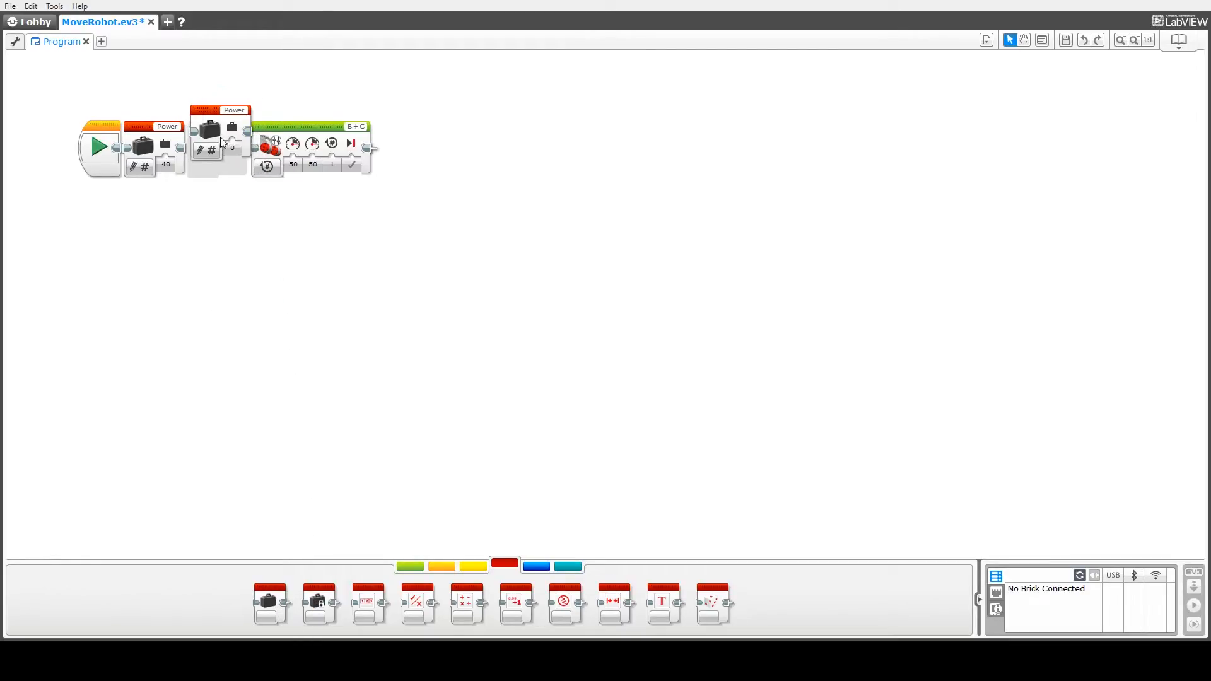
pyautogui.moveTo(206, 131); pyautogui.dragTo(205, 145)
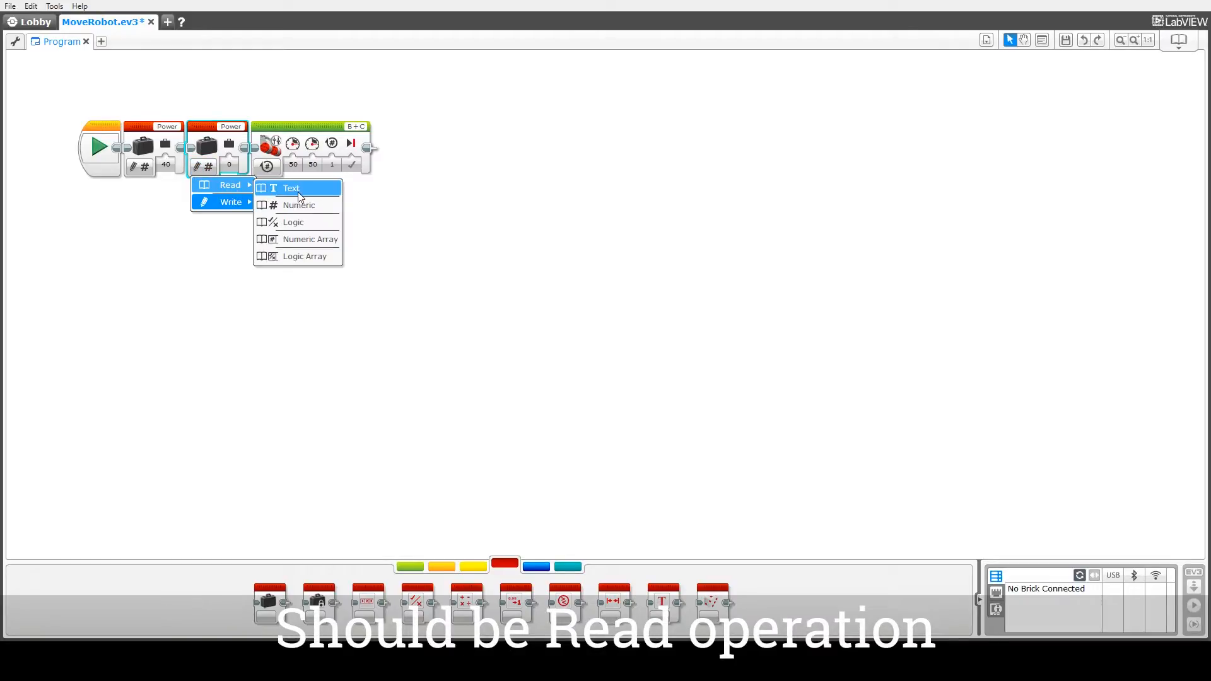
pyautogui.moveTo(298, 204)
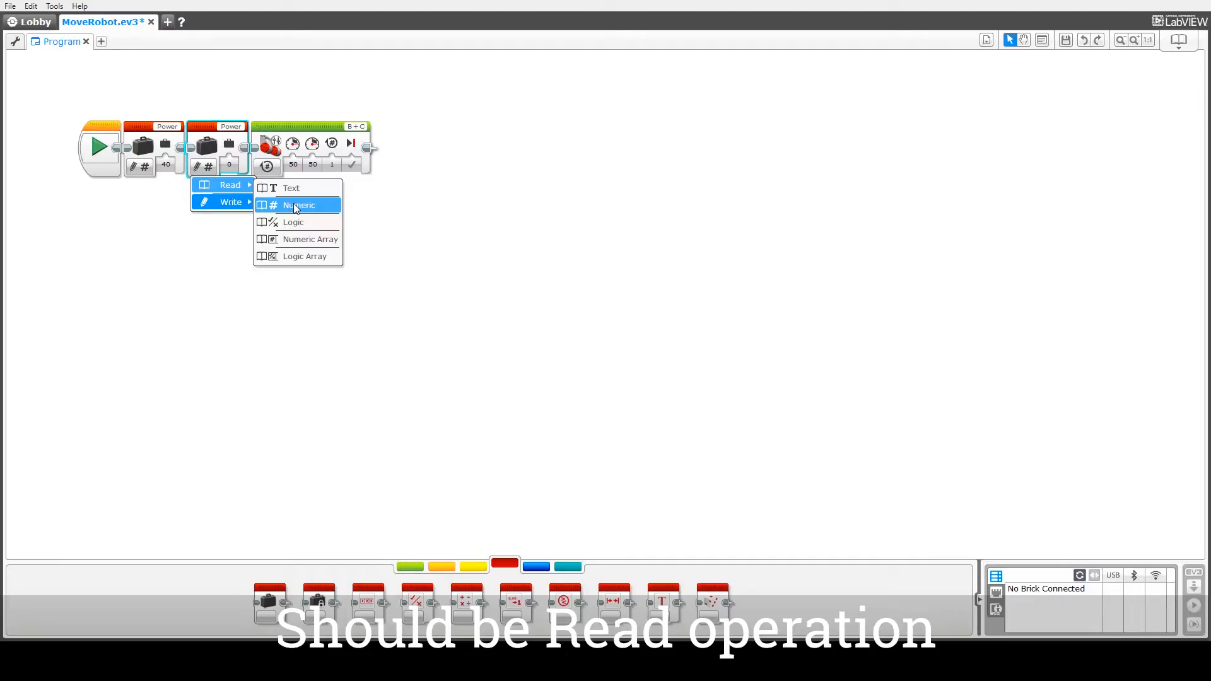
pyautogui.click(300, 206)
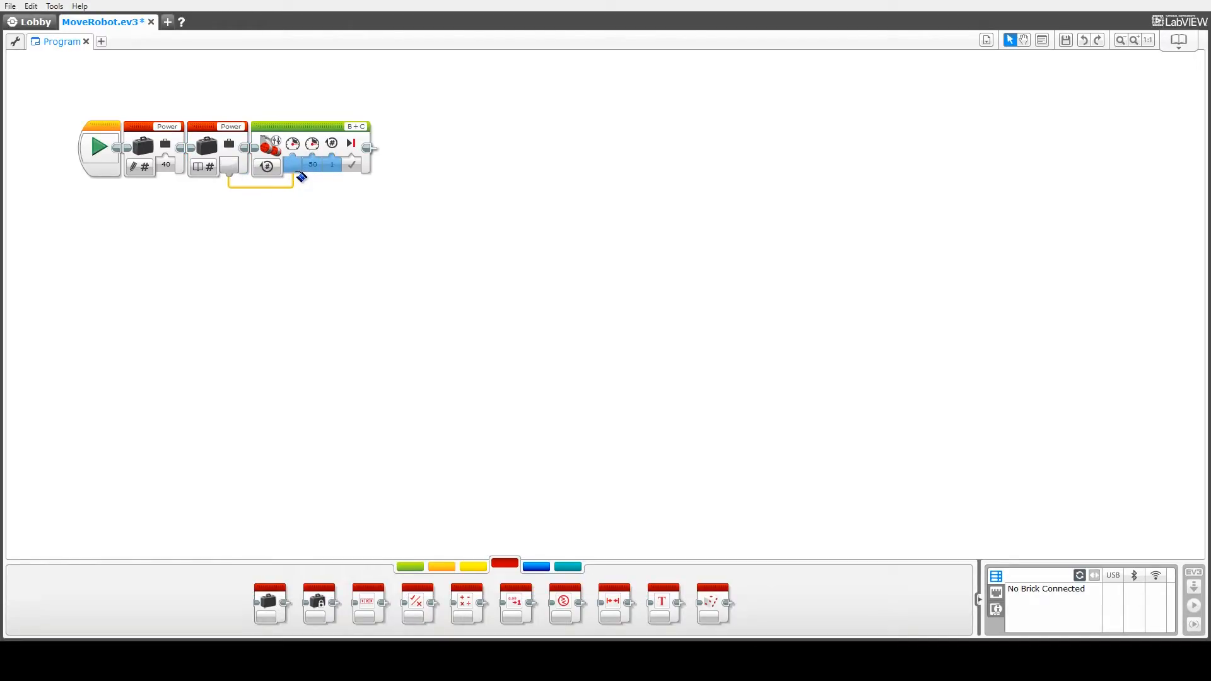
pyautogui.moveTo(297, 176); pyautogui.dragTo(255, 199)
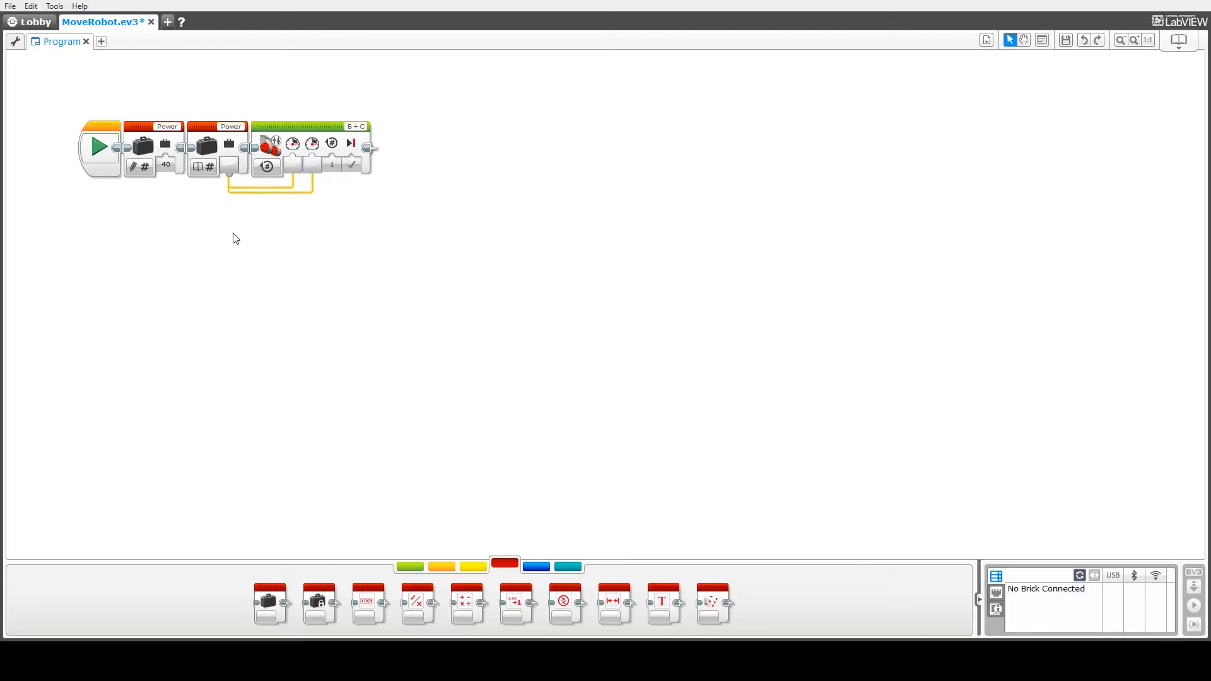
pyautogui.moveTo(241, 144)
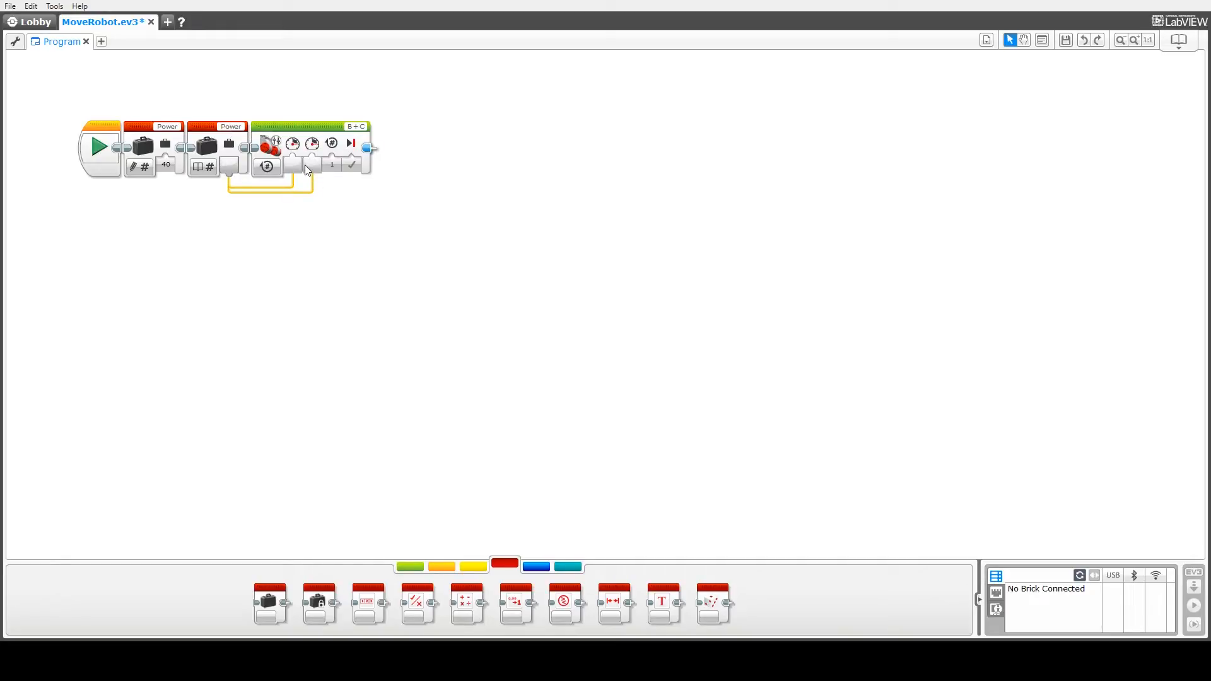
pyautogui.moveTo(307, 154)
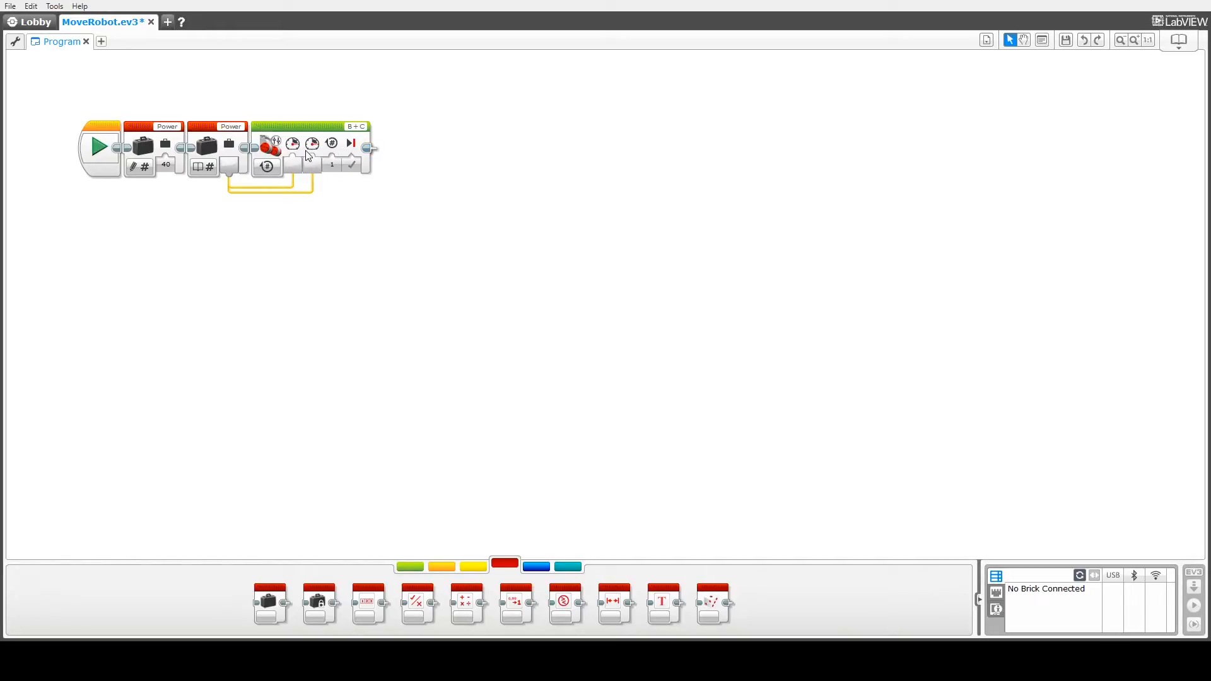
pyautogui.moveTo(277, 242)
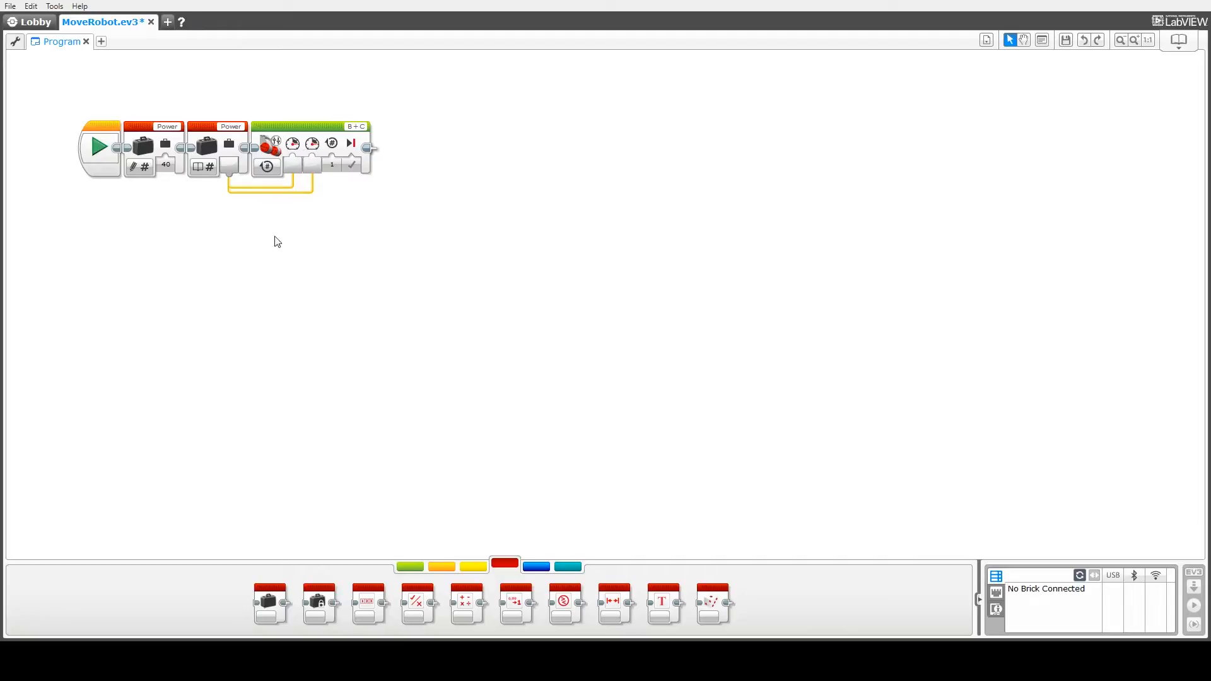
# Change the first Power block's written value from 40 to 30
pyautogui.click(165, 164)
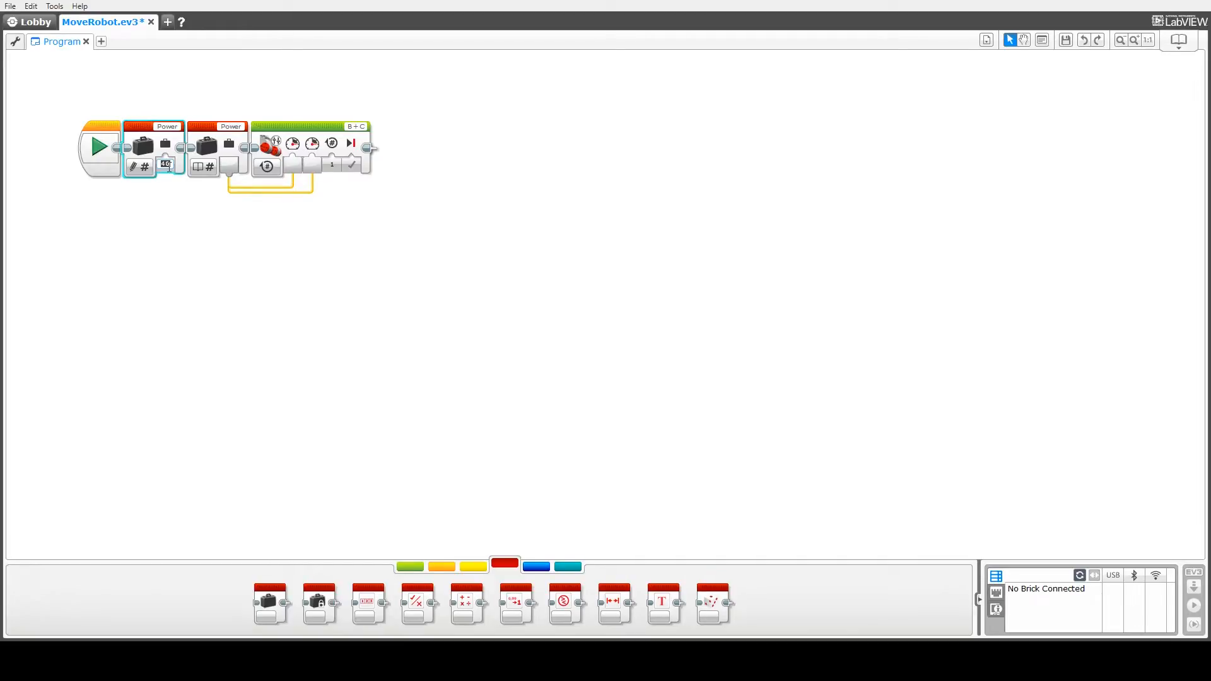
pyautogui.write('30')
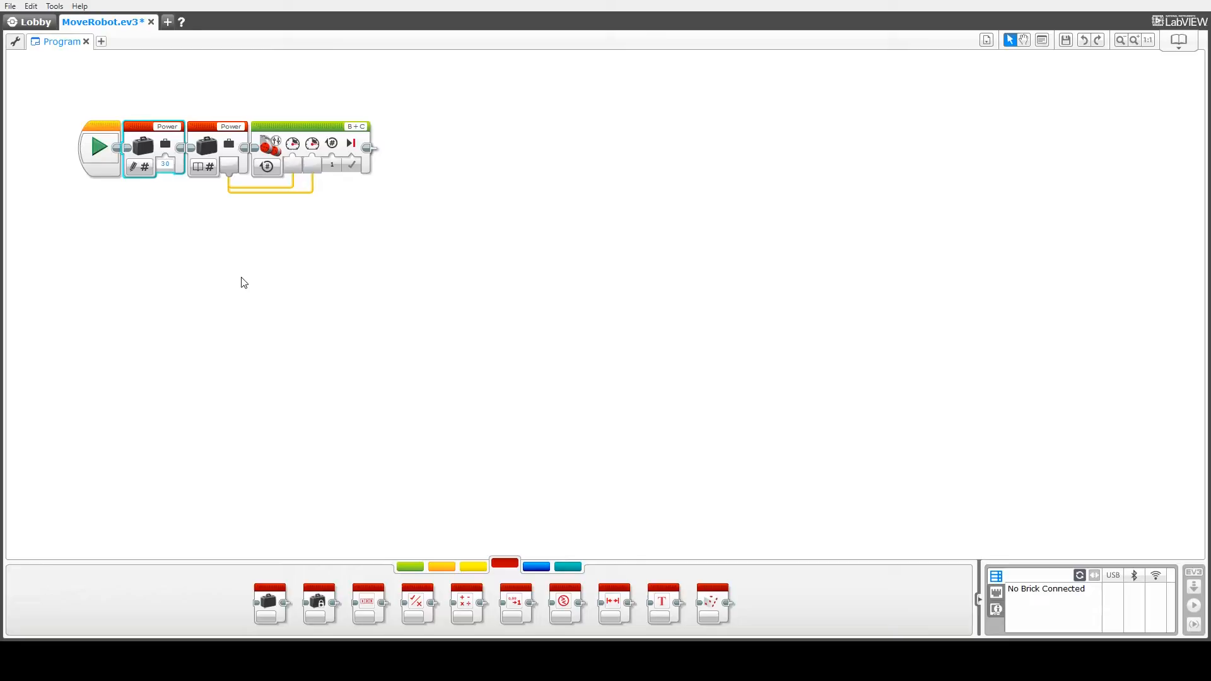
pyautogui.click(164, 164)
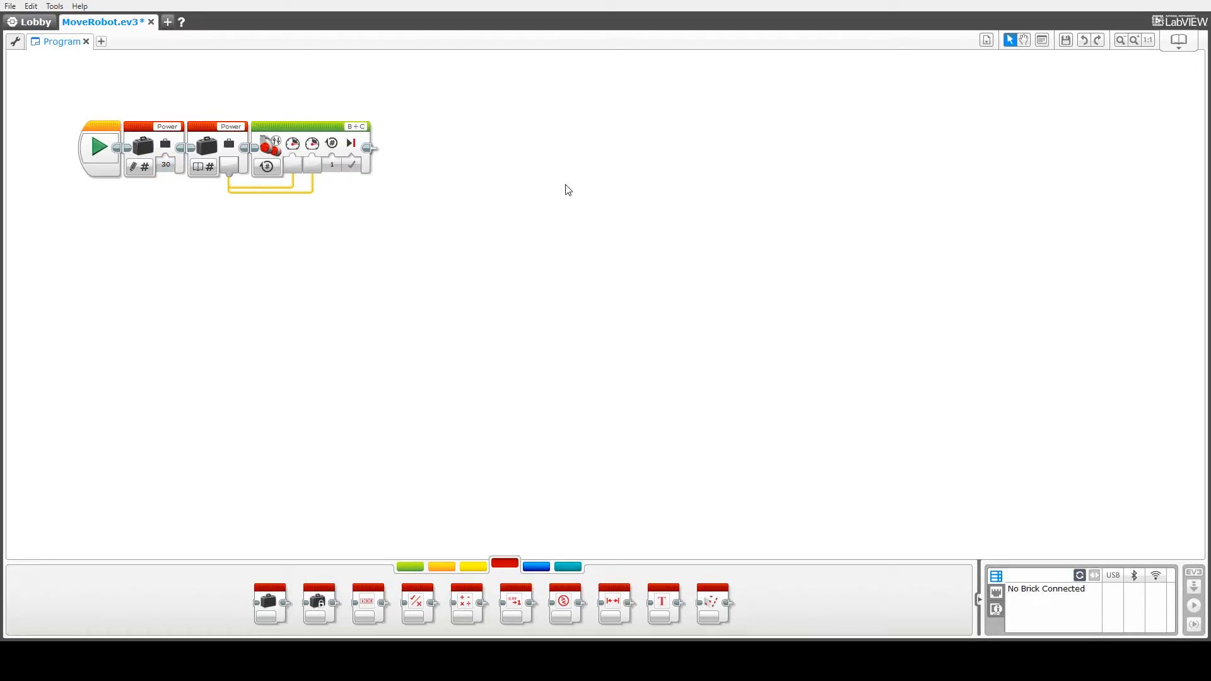
pyautogui.moveTo(355, 197)
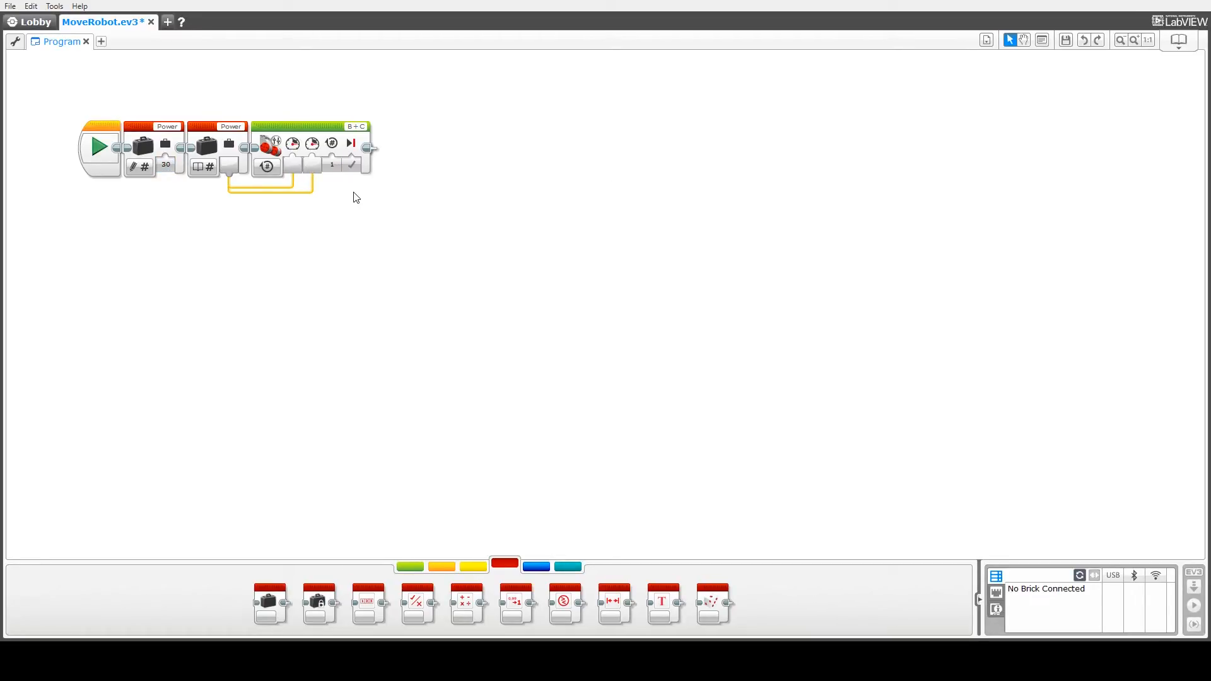
pyautogui.moveTo(170, 175)
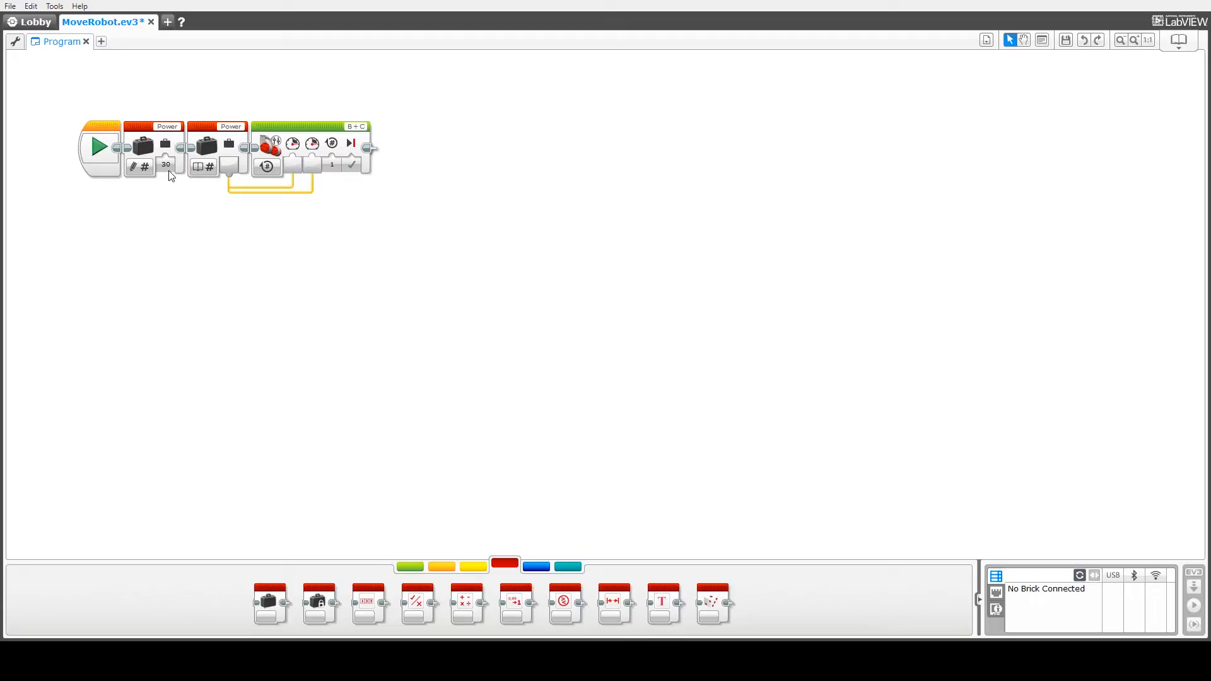
pyautogui.click(165, 164)
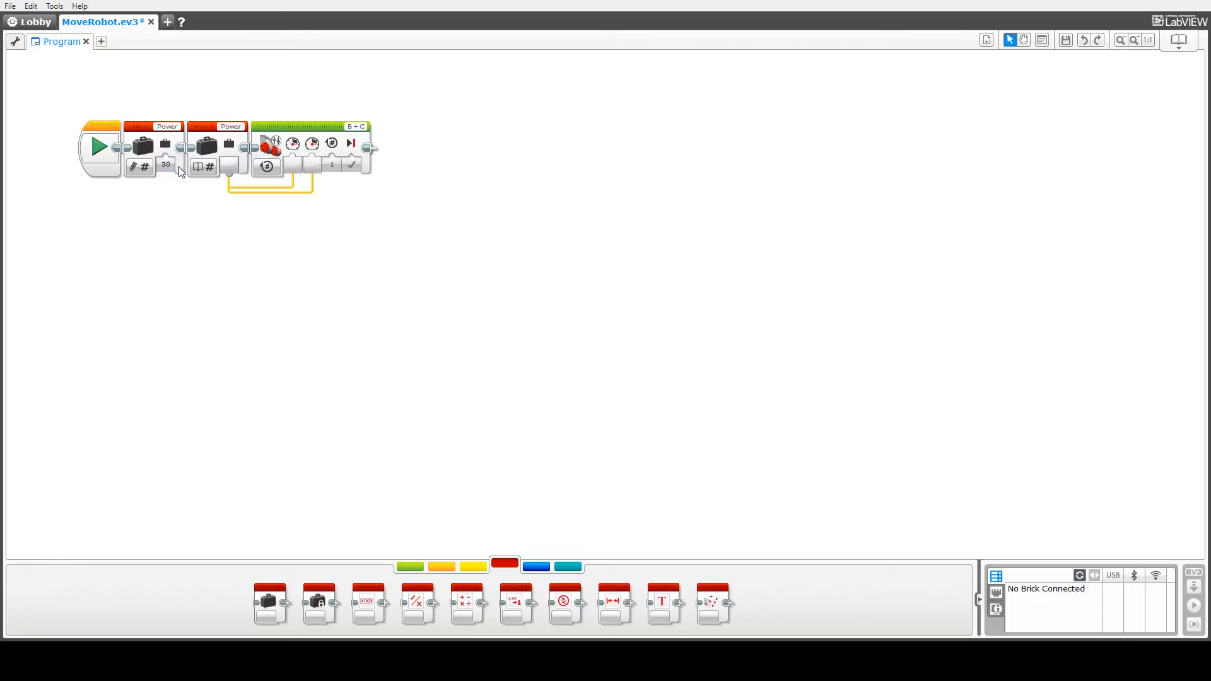
pyautogui.moveTo(204, 166)
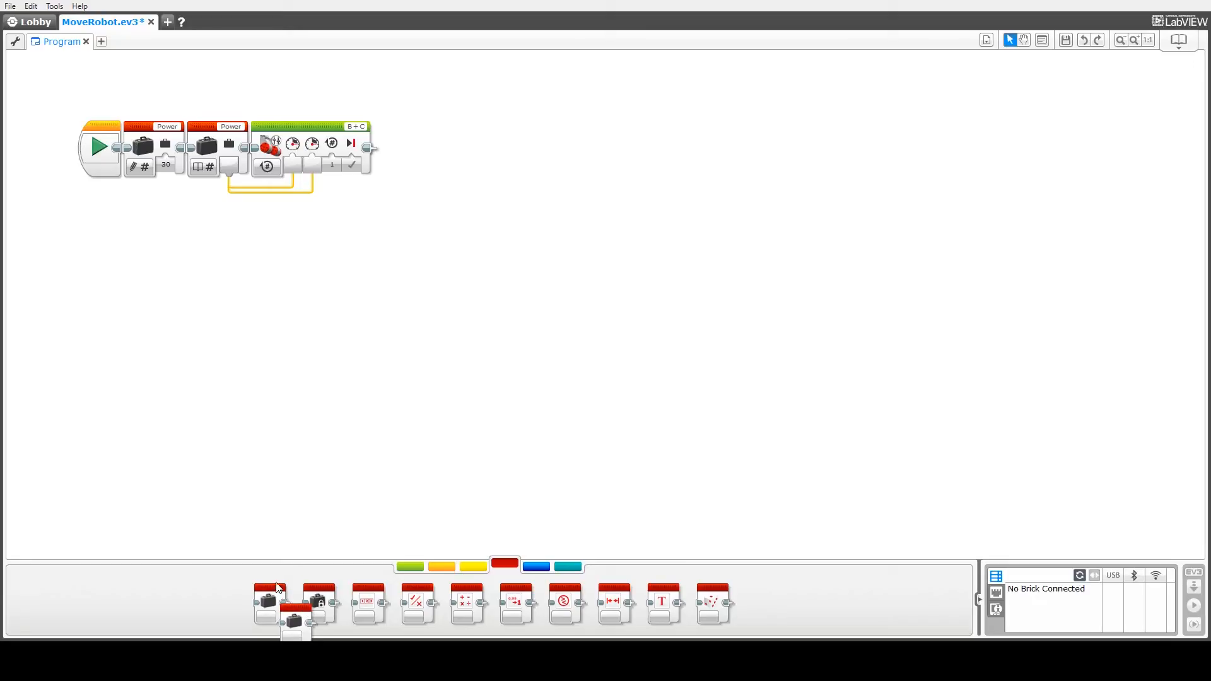
# Add a Variable block before Move Tank that writes 5 into a new variable NumRotations
pyautogui.moveTo(272, 603); pyautogui.dragTo(280, 146)
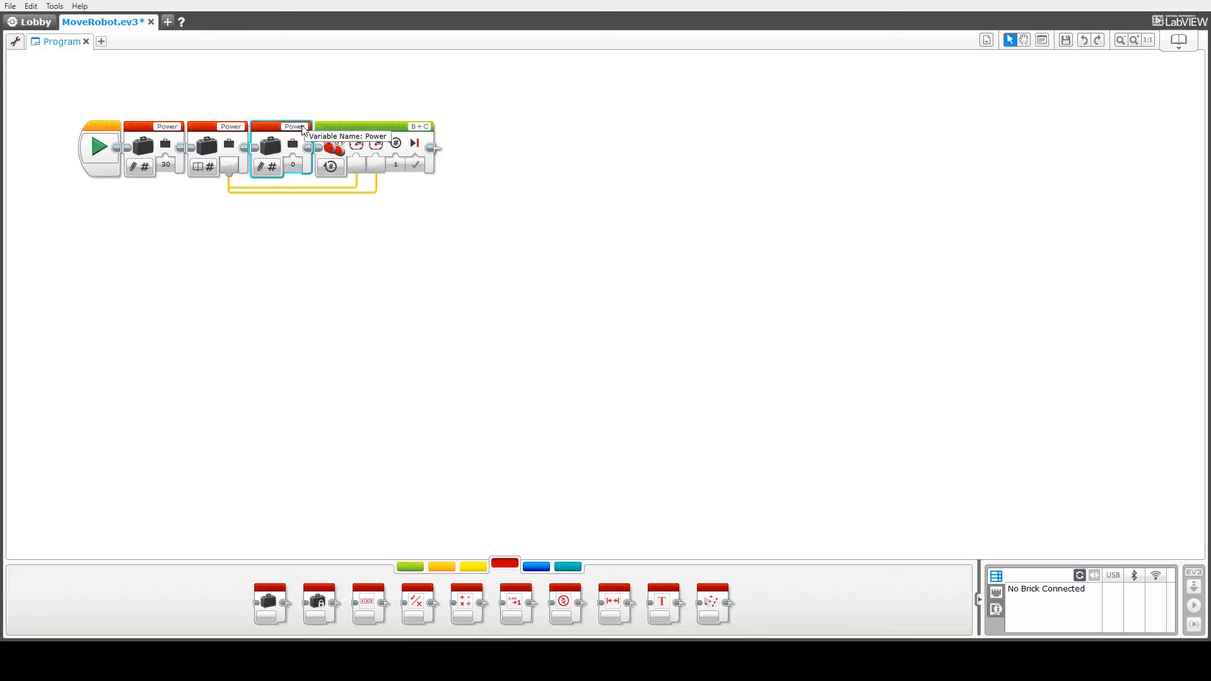
pyautogui.click(296, 126)
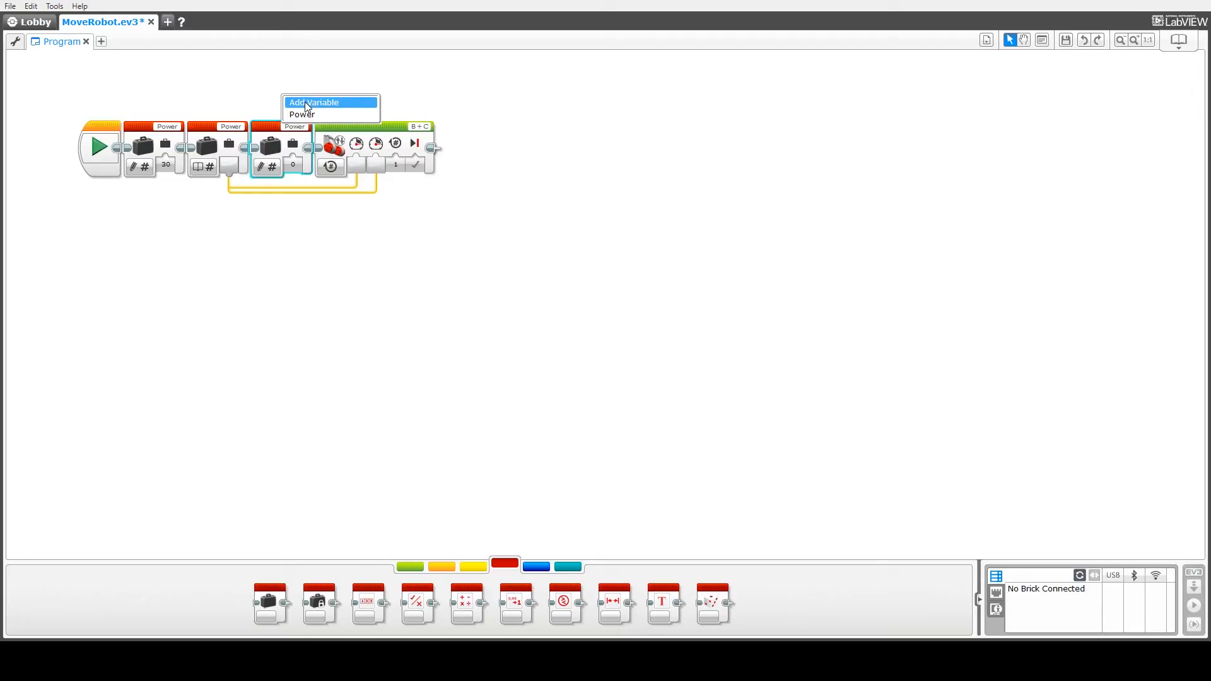
pyautogui.click(312, 103)
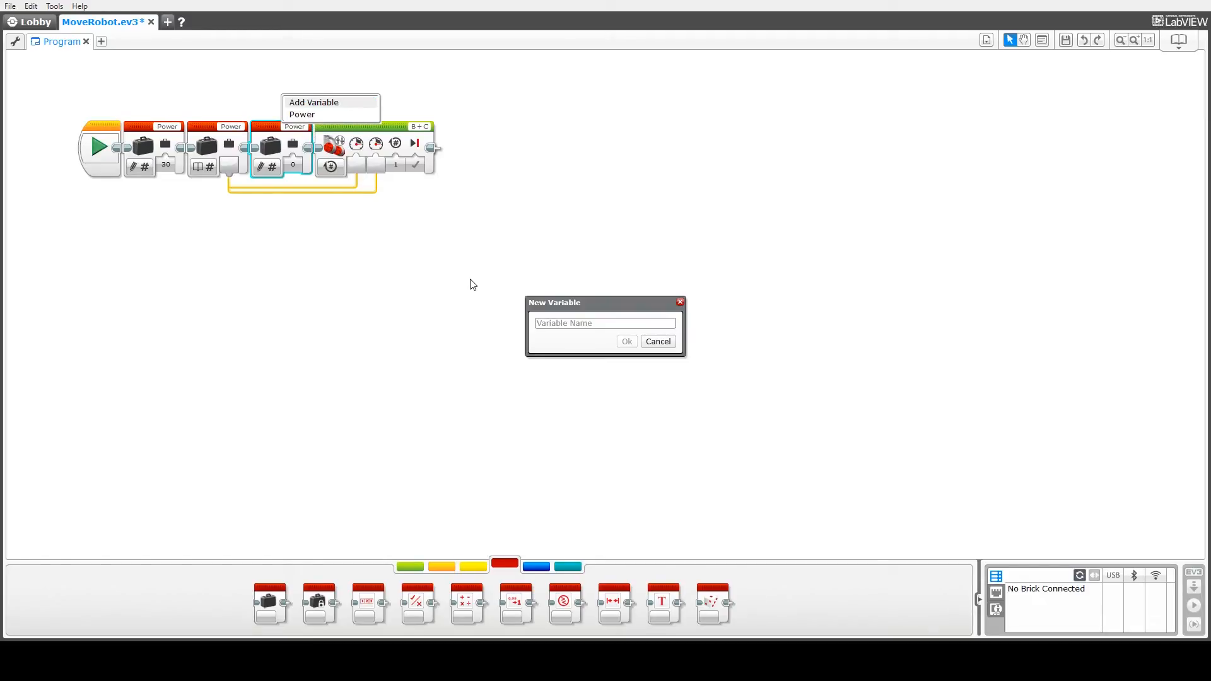
pyautogui.write('NumR')
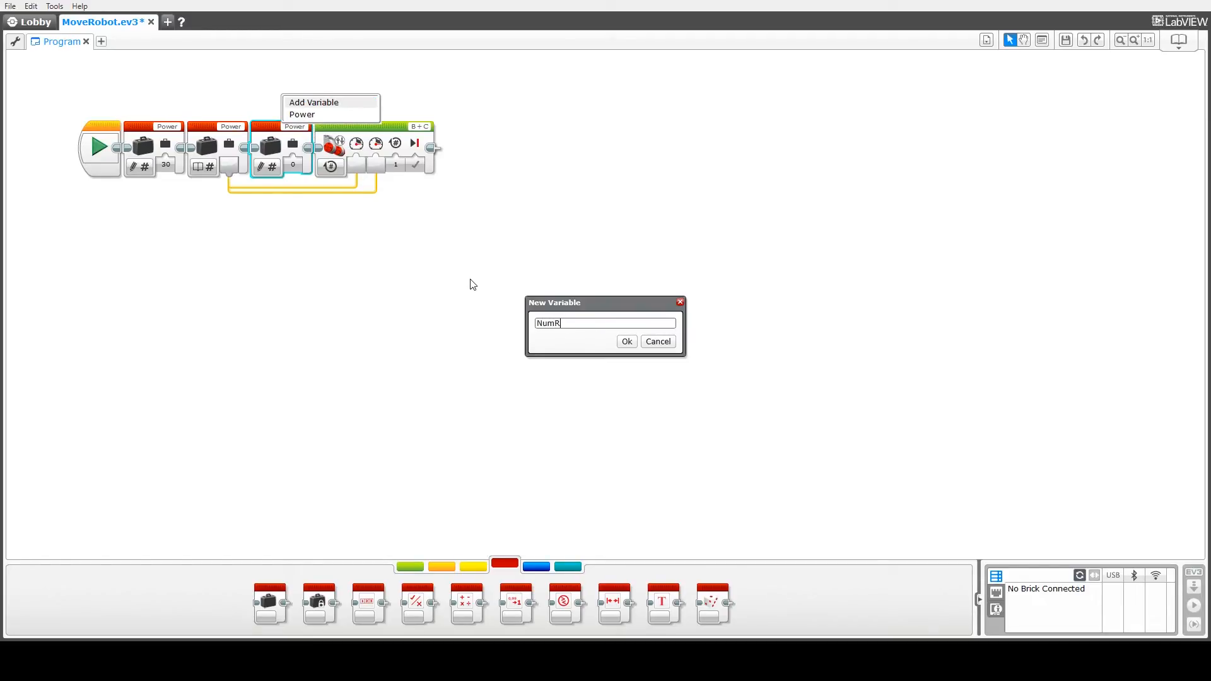
pyautogui.write('otations')
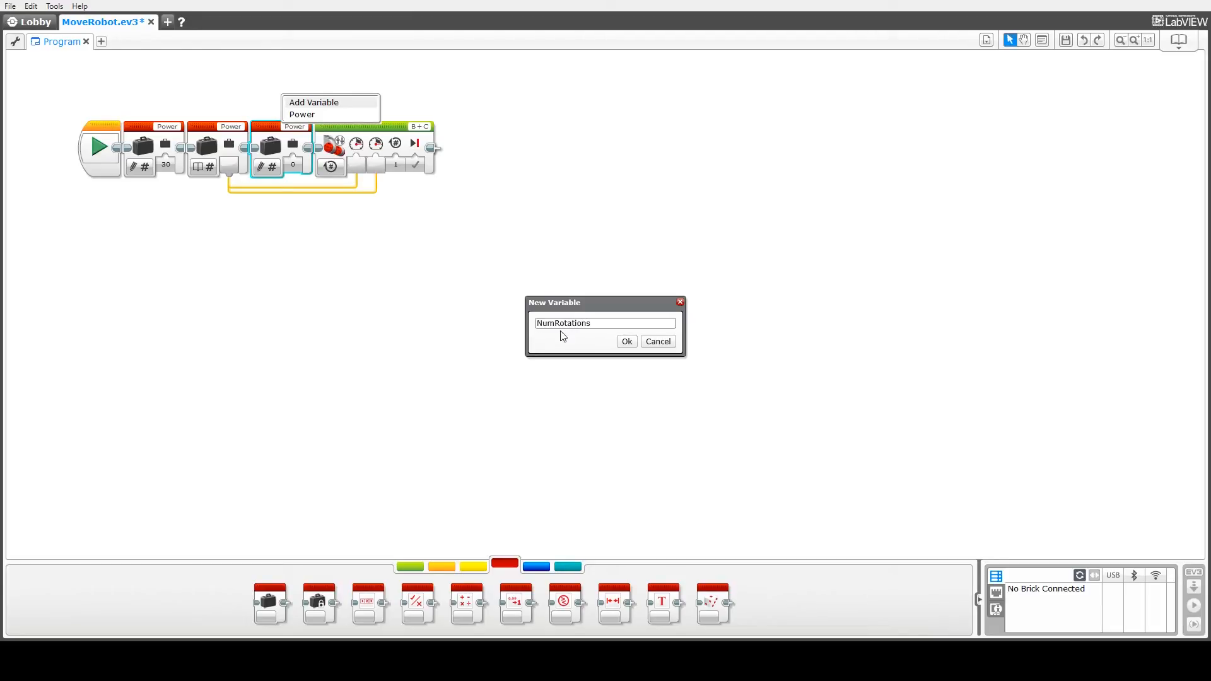
pyautogui.click(627, 342)
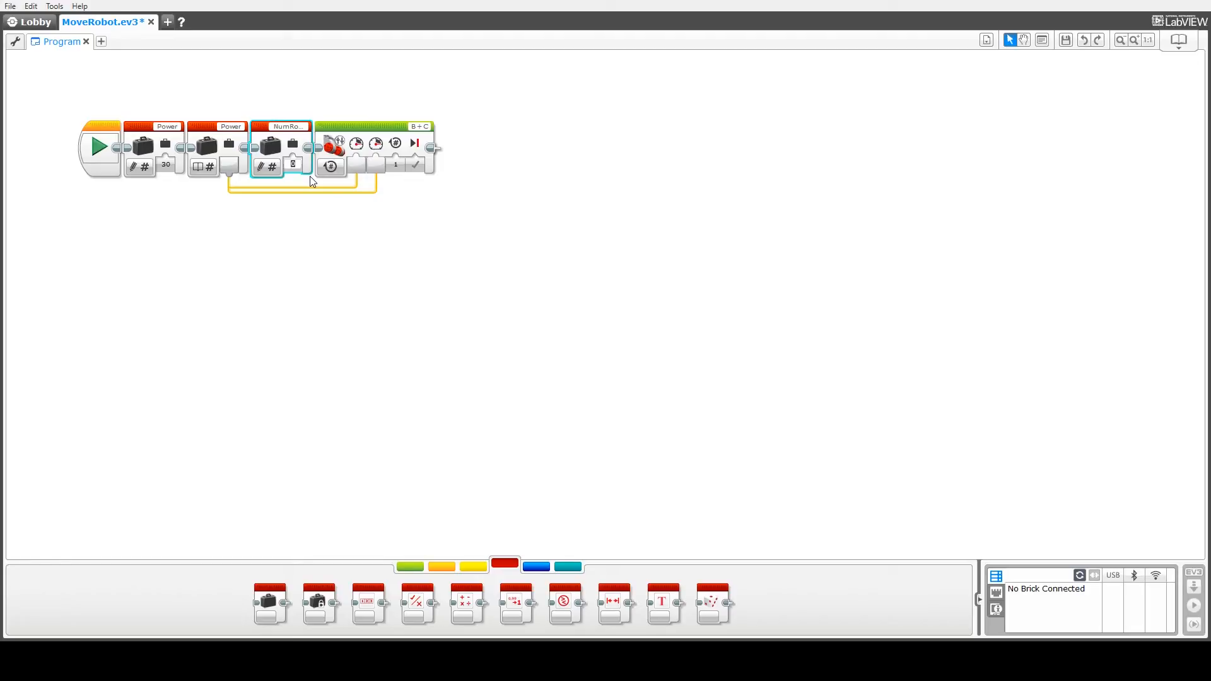
pyautogui.write('5')
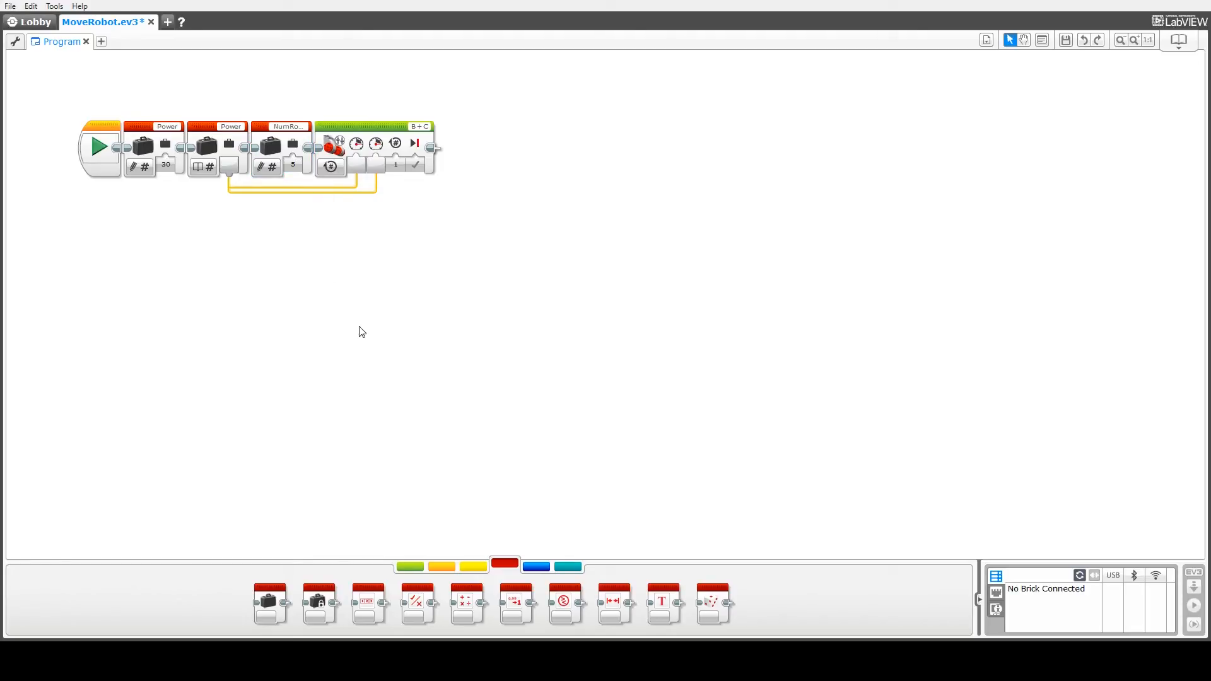
# Add a fourth block reading NumRotations (Read > Numeric) and feed it into Move Tank's rotations input
pyautogui.click(292, 164)
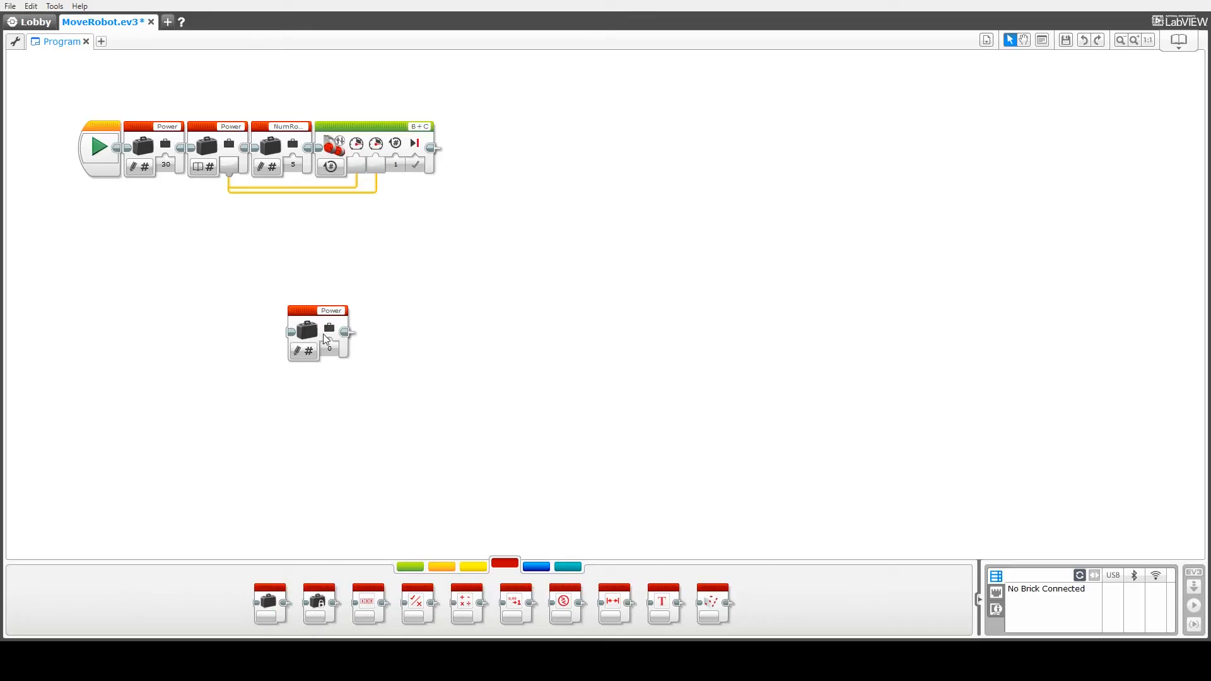
pyautogui.moveTo(319, 331); pyautogui.dragTo(332, 146)
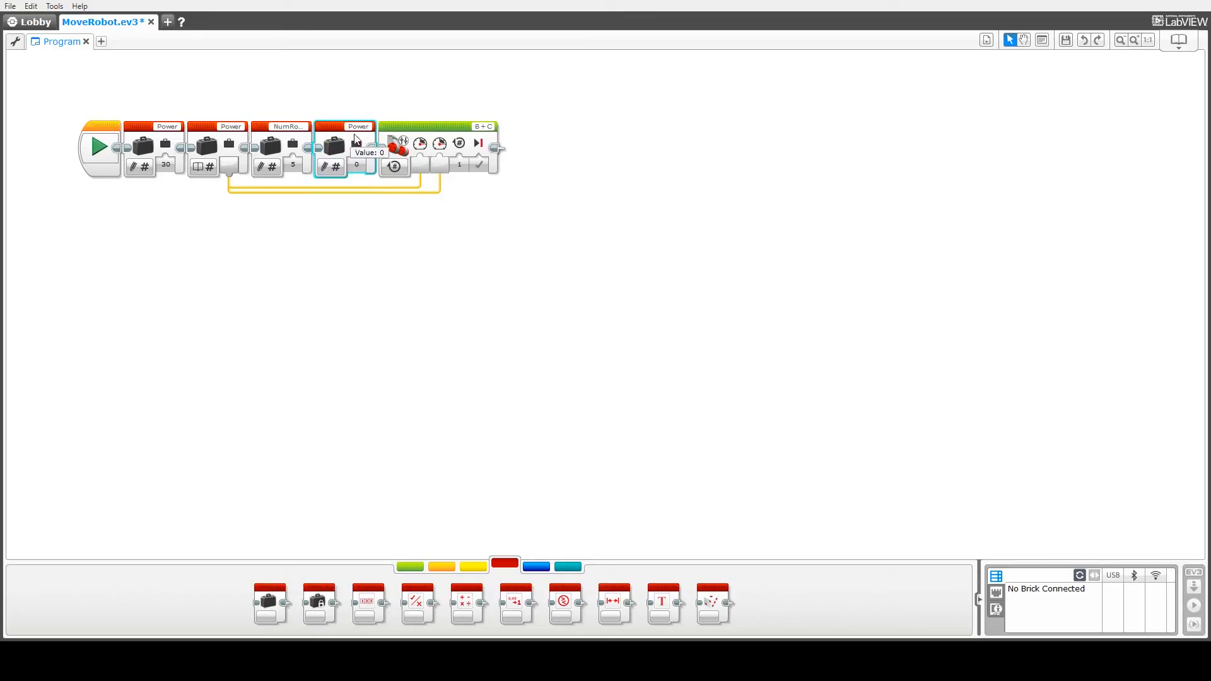
pyautogui.click(356, 126)
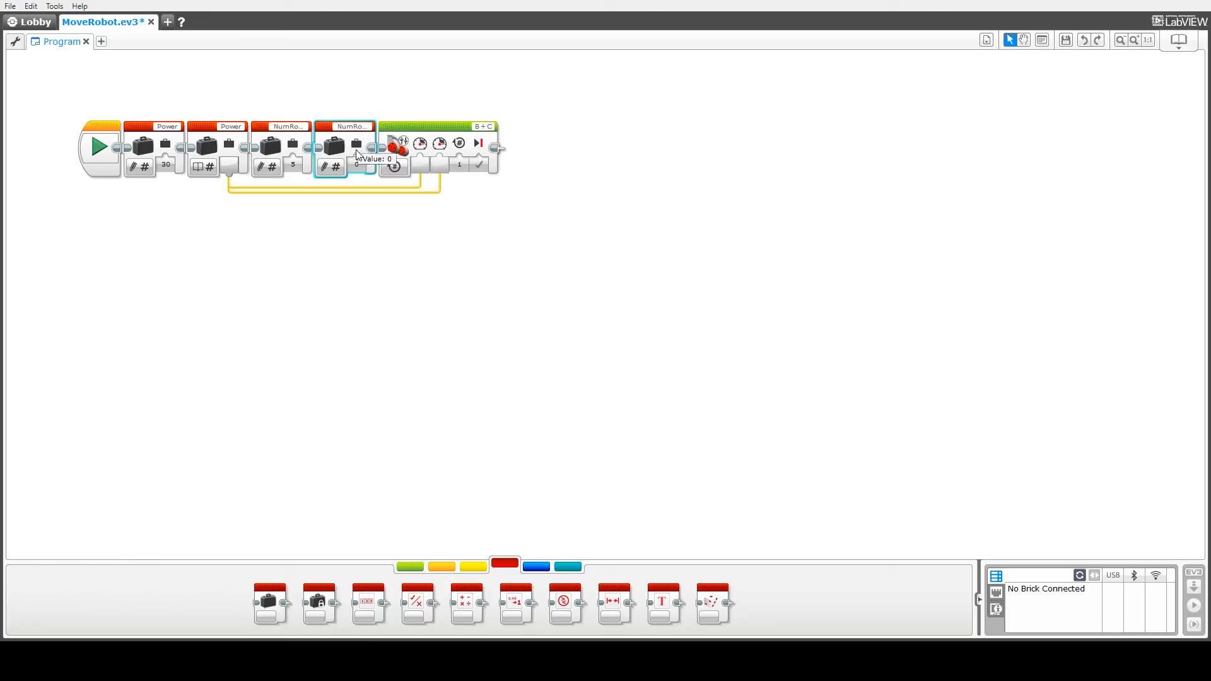
pyautogui.click(393, 167)
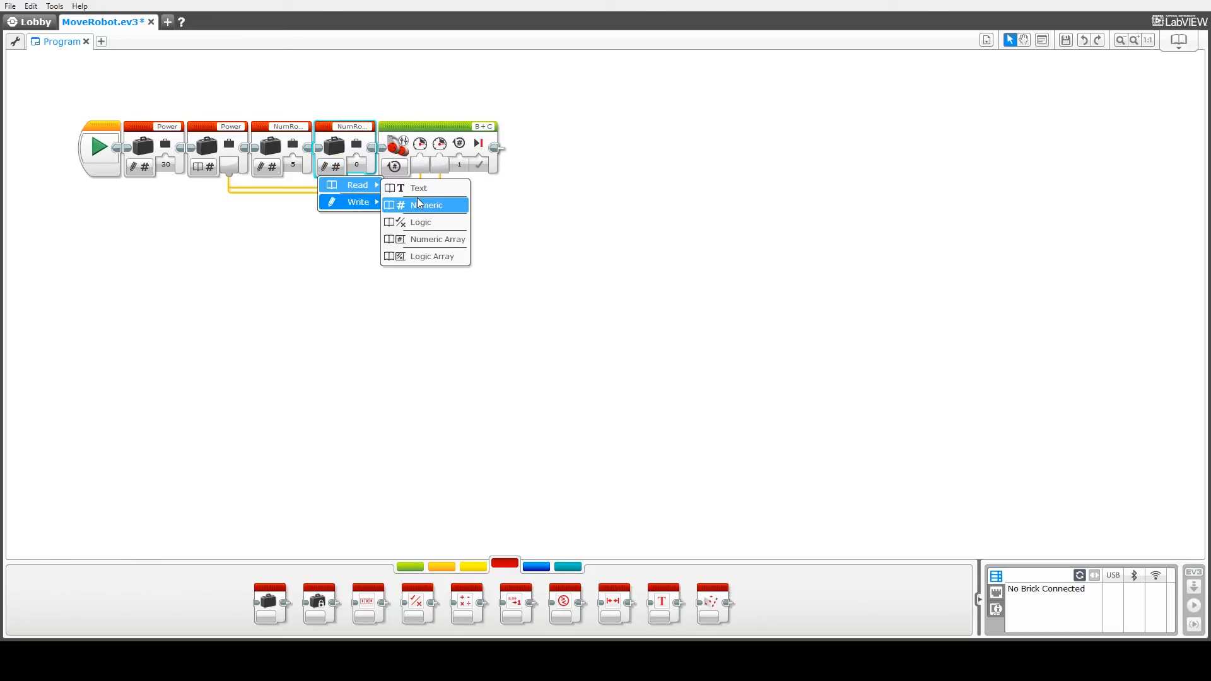
pyautogui.click(428, 205)
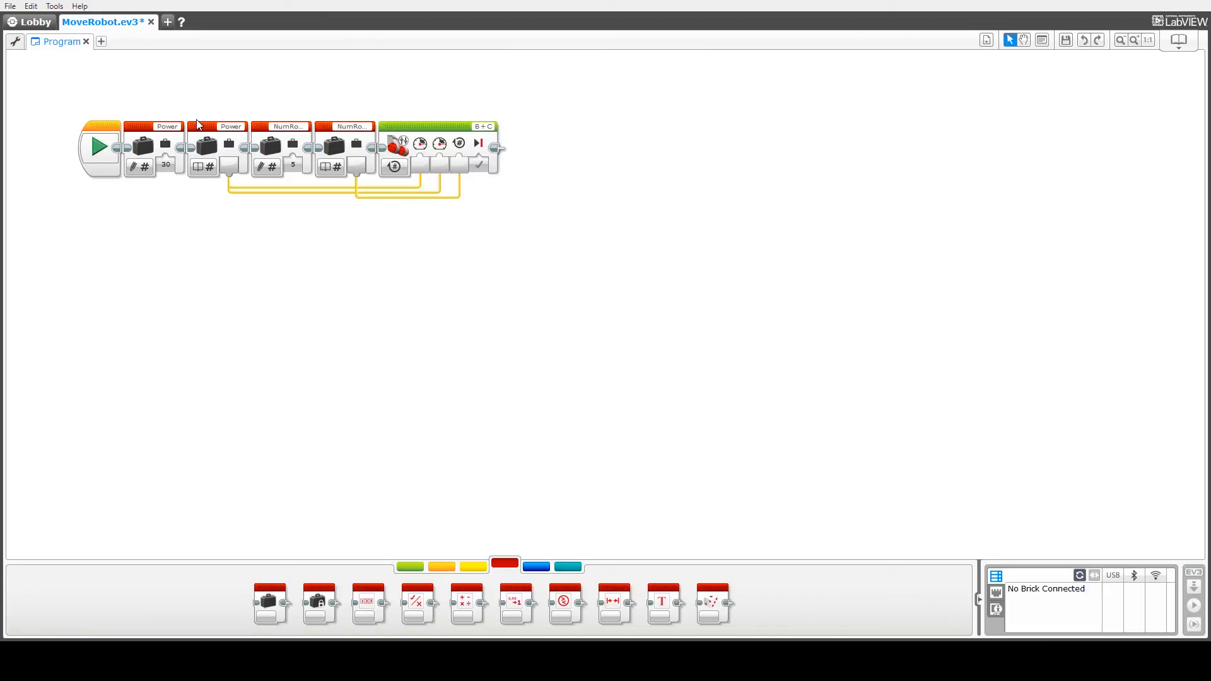
pyautogui.moveTo(481, 135)
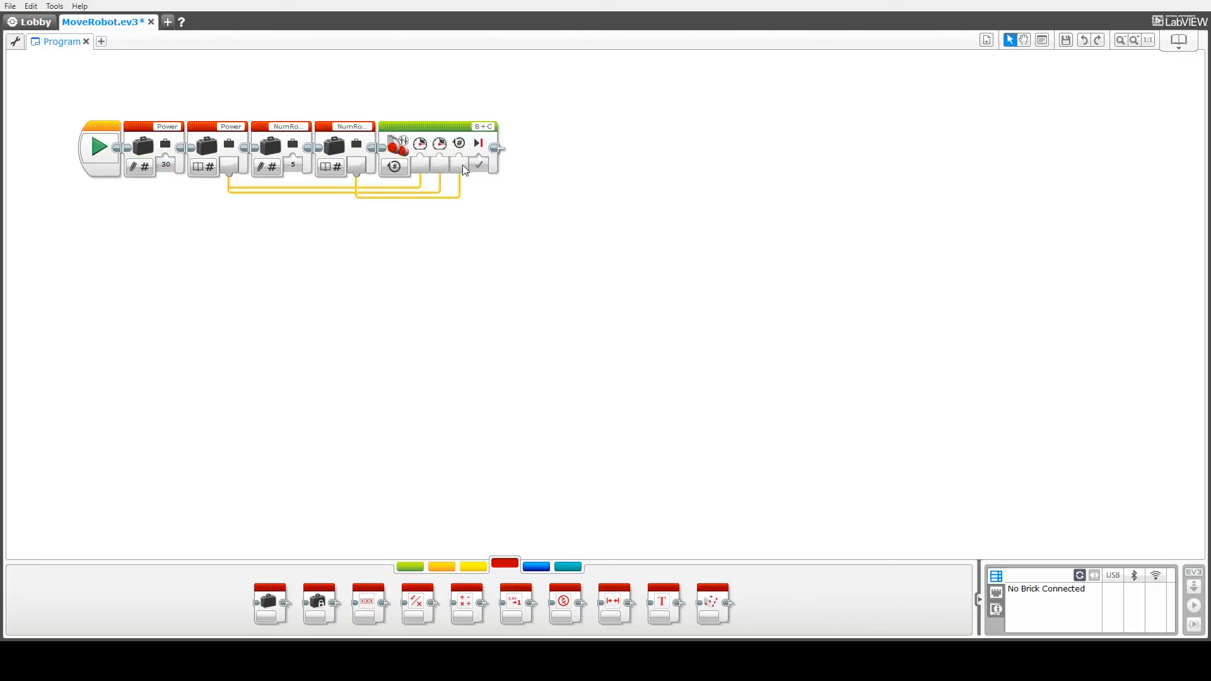
pyautogui.moveTo(263, 120)
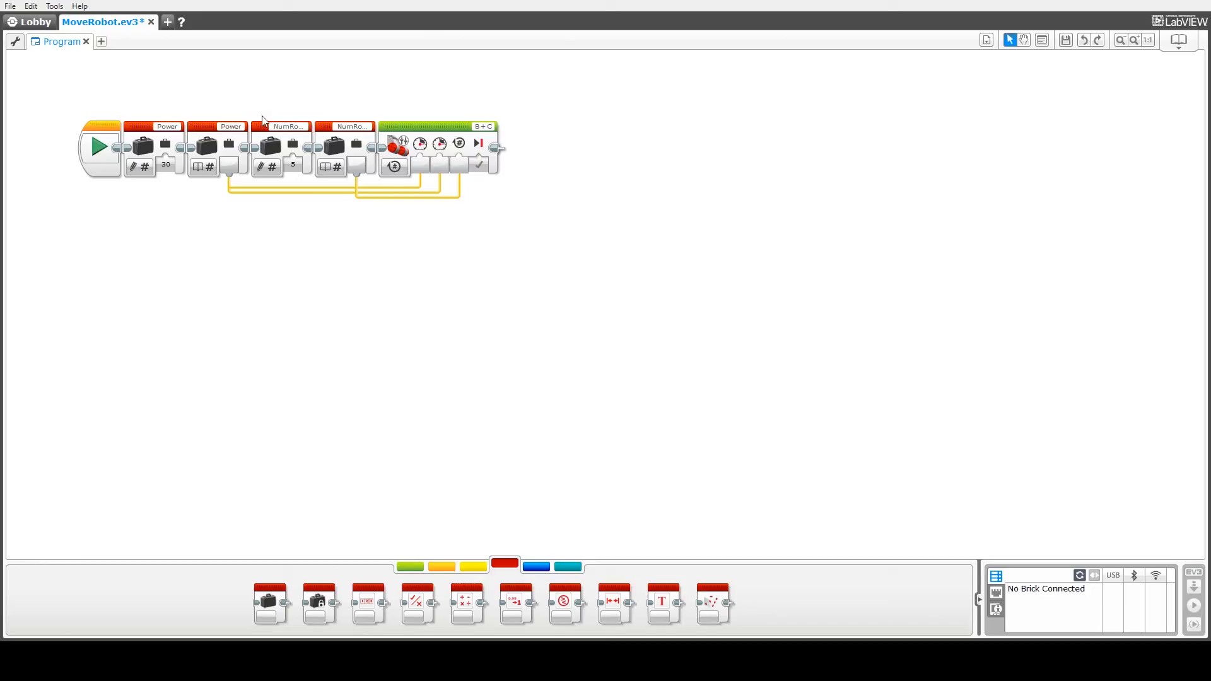
pyautogui.moveTo(168, 172)
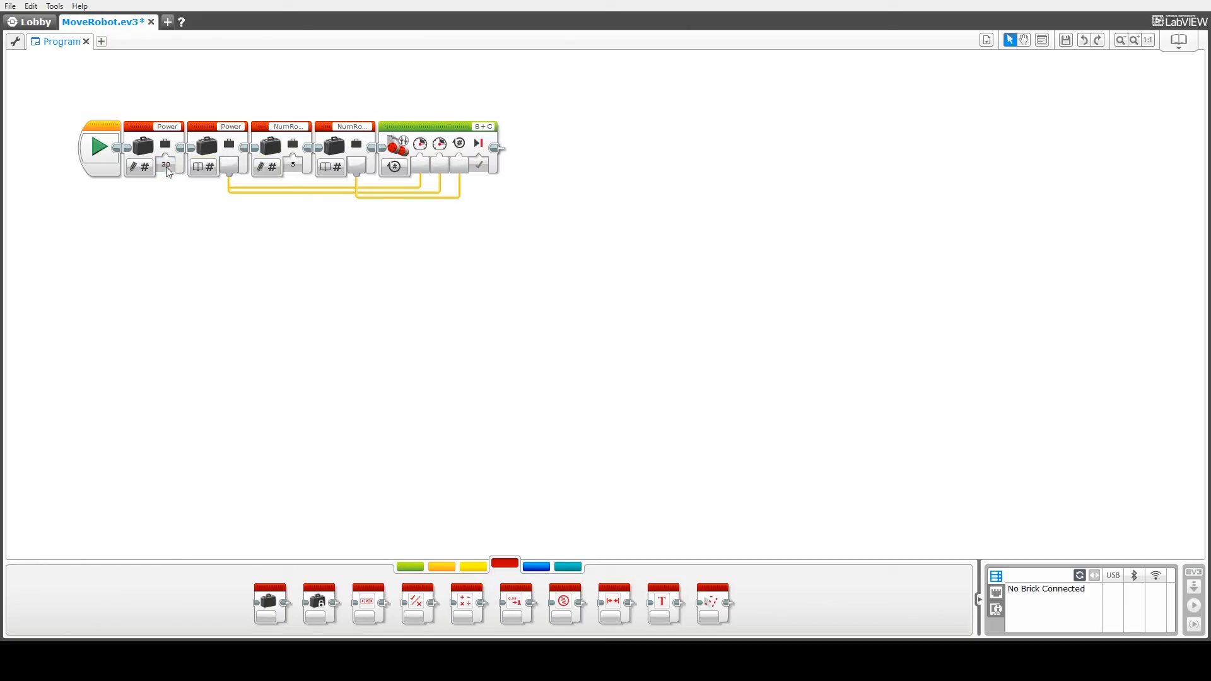
pyautogui.write('30')
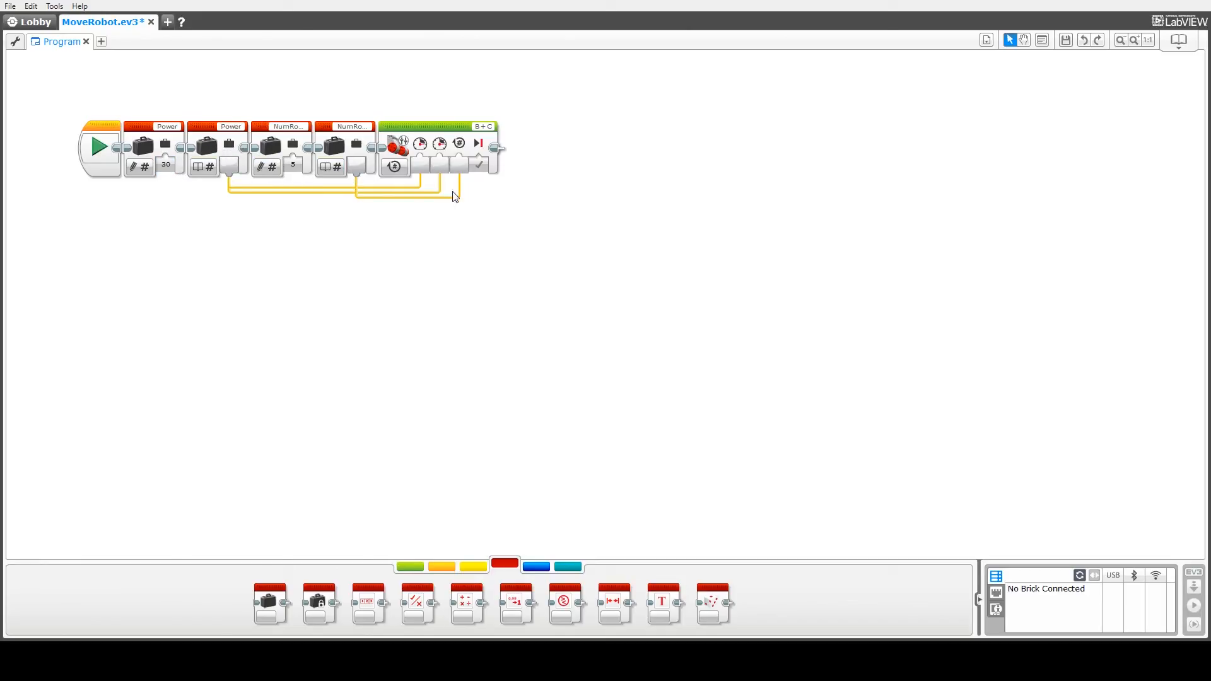